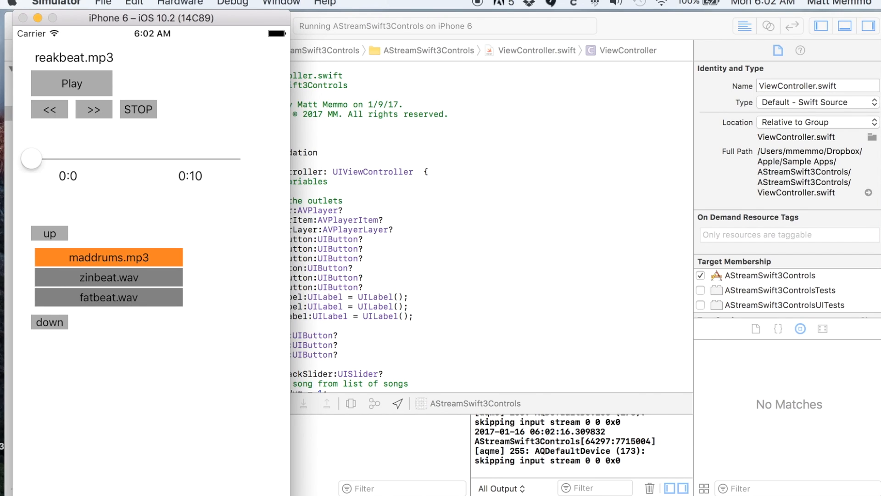
mouse_move(378, 481)
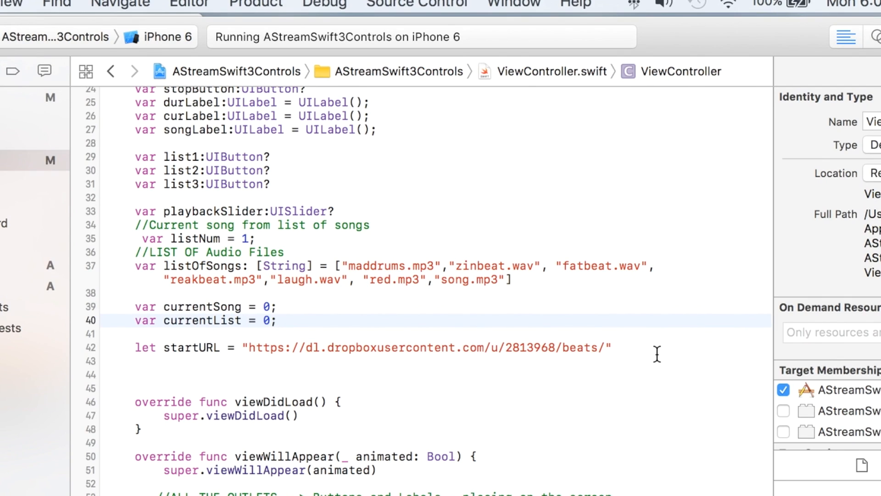
mouse_move(646, 360)
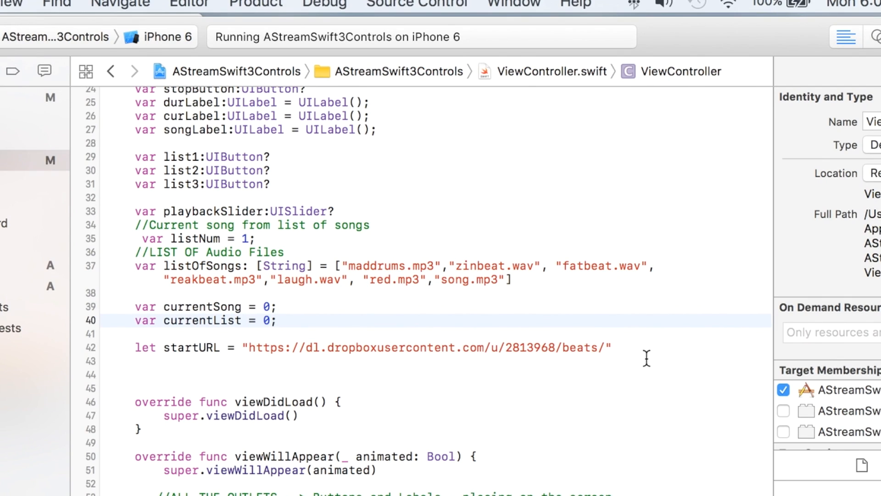
Play maddrums.mp3 in the Simulator, then pause and stop it
click(275, 320)
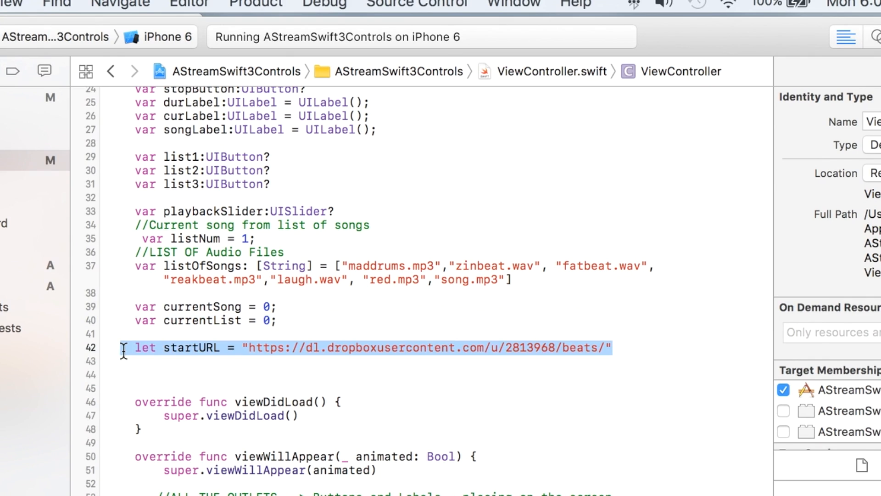
mouse_move(460, 291)
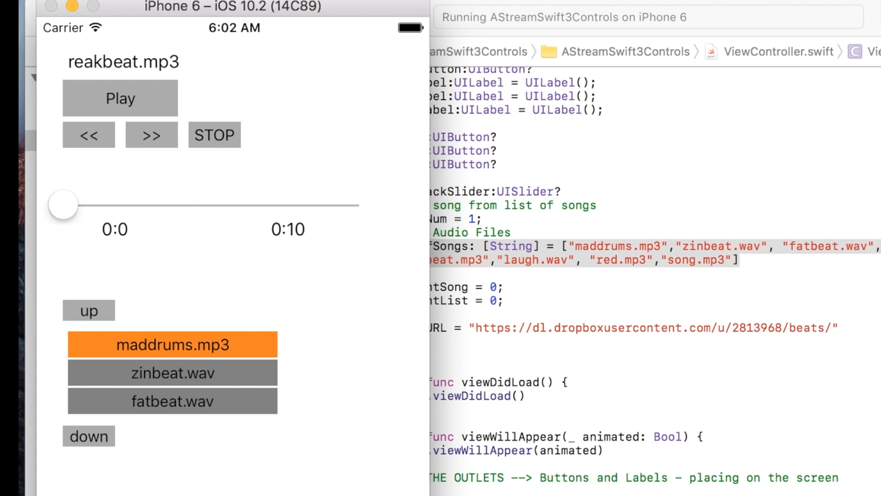
mouse_move(160, 110)
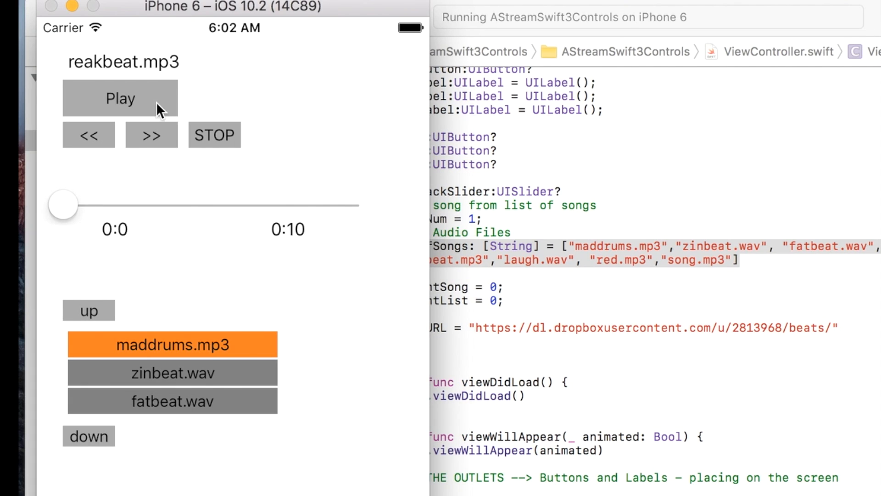
click(120, 99)
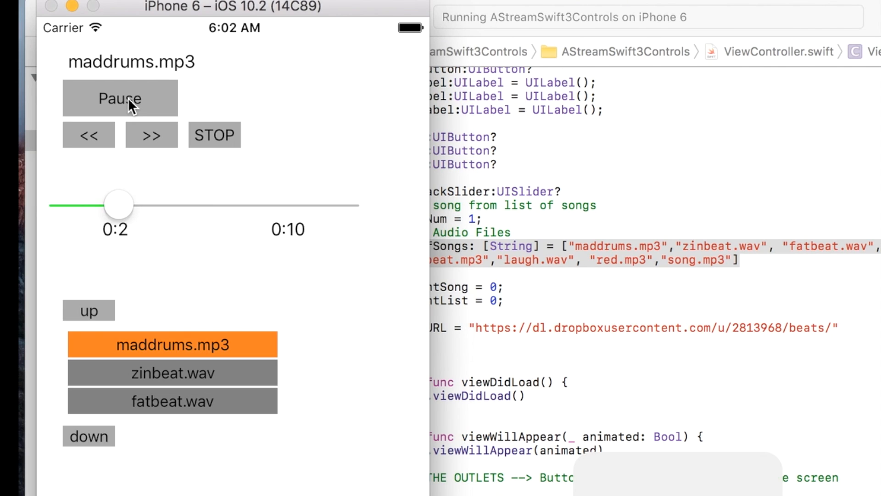
click(120, 98)
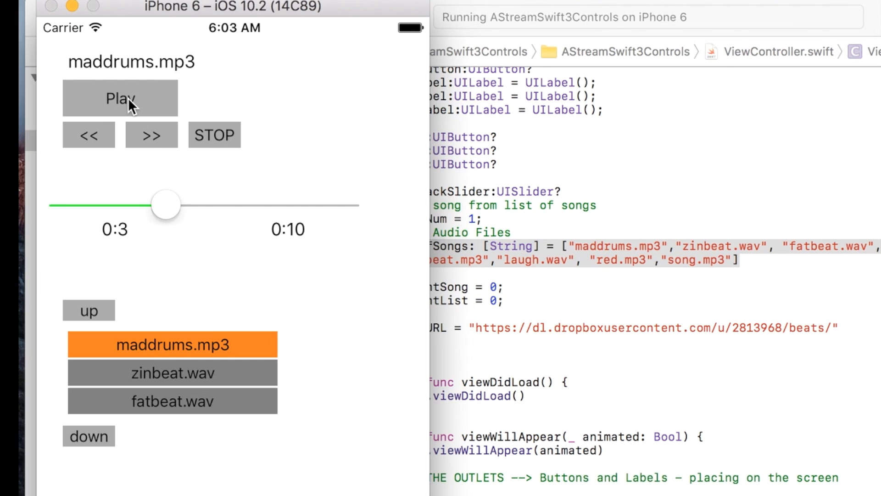
mouse_move(139, 139)
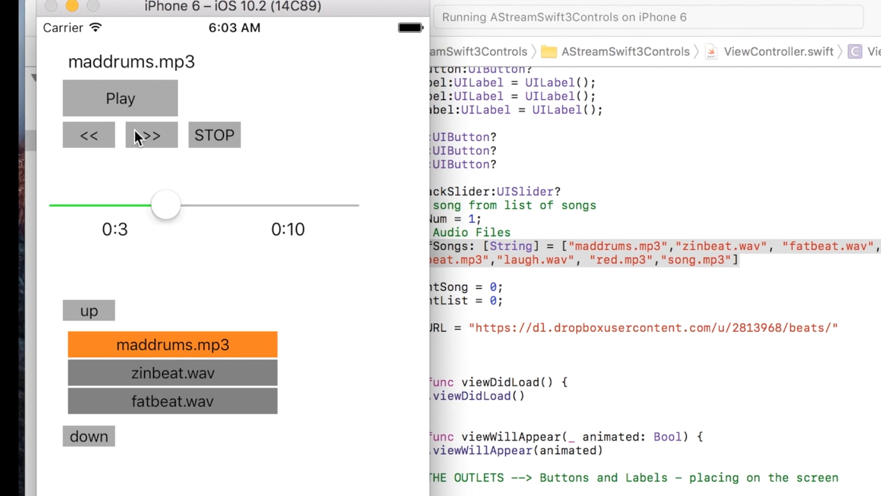
mouse_move(284, 270)
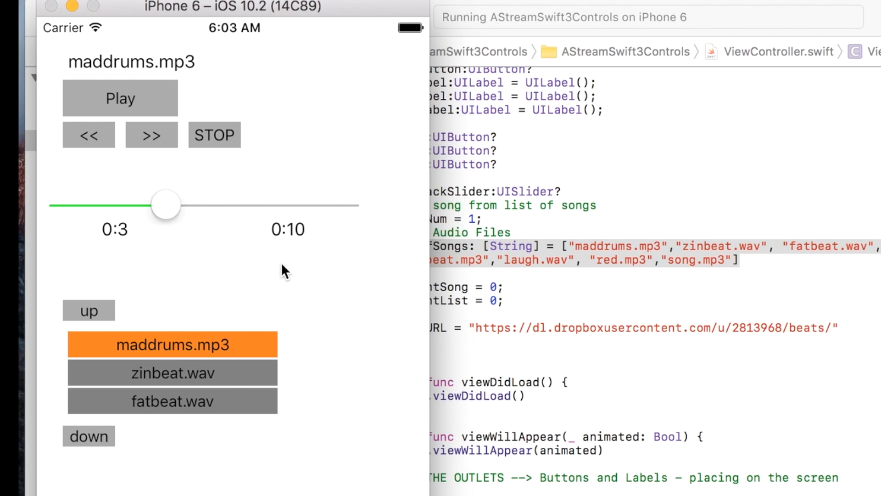
scroll(up, 3)
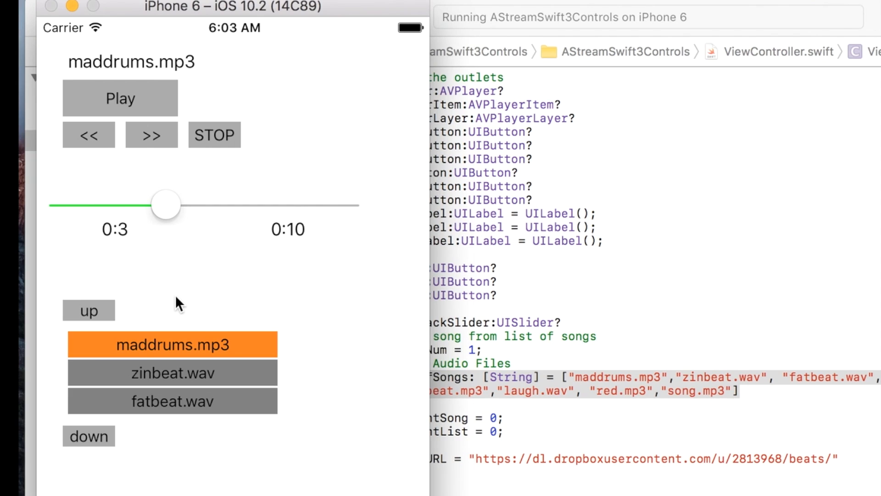
mouse_move(379, 295)
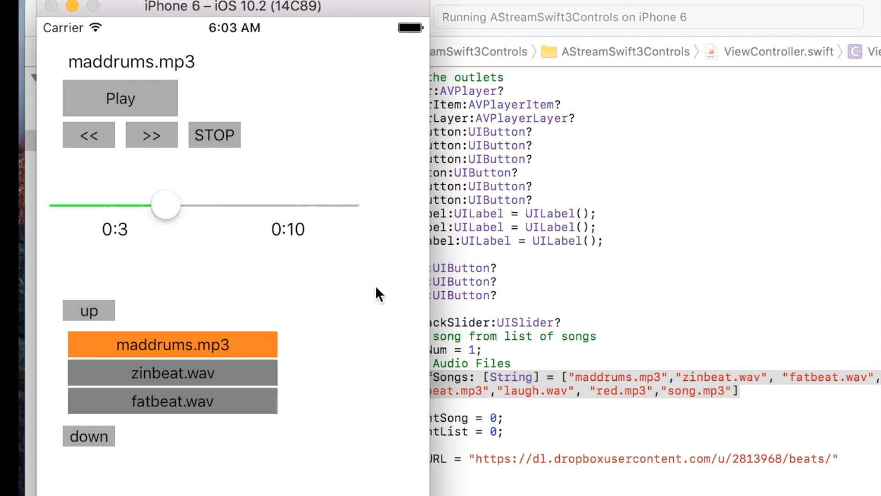
mouse_move(267, 225)
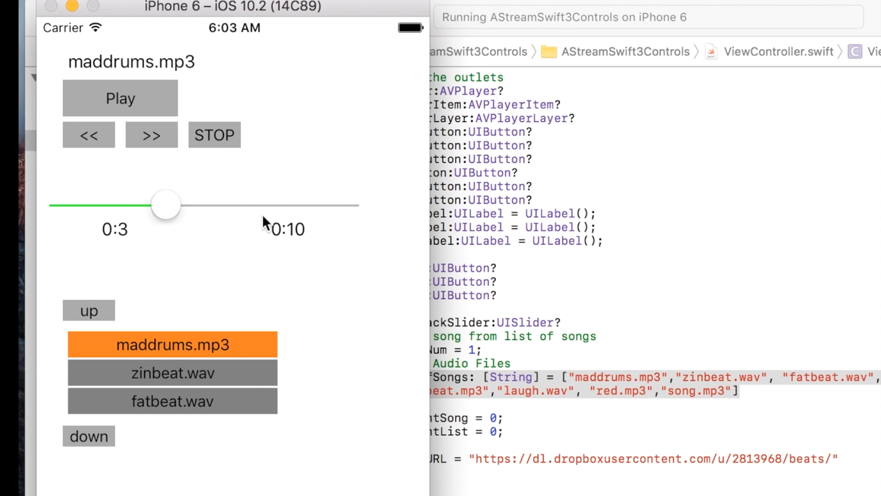
mouse_move(188, 267)
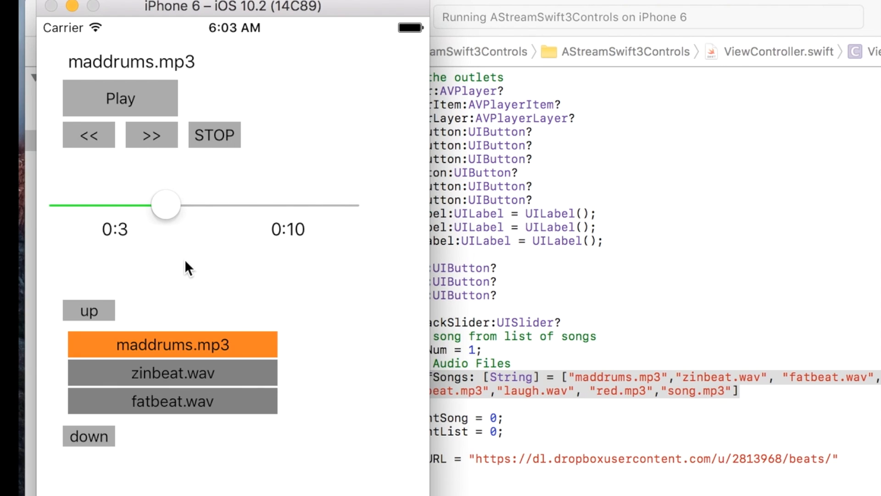
mouse_move(211, 135)
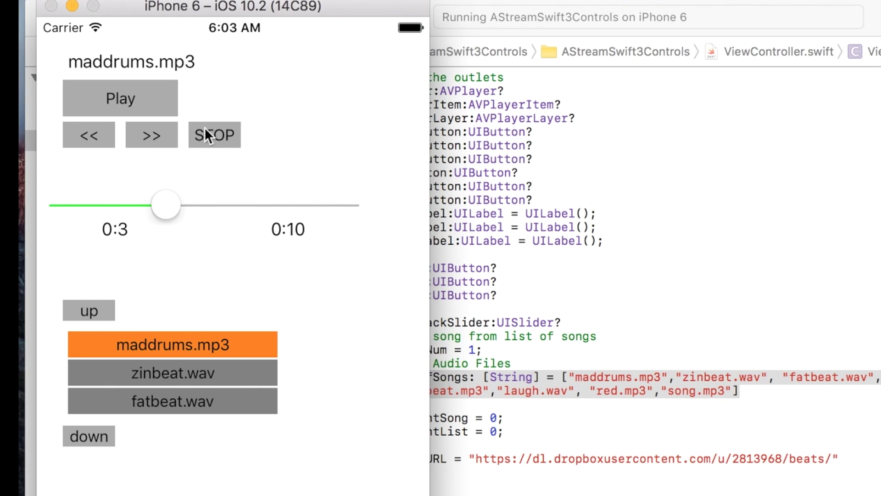
mouse_move(211, 140)
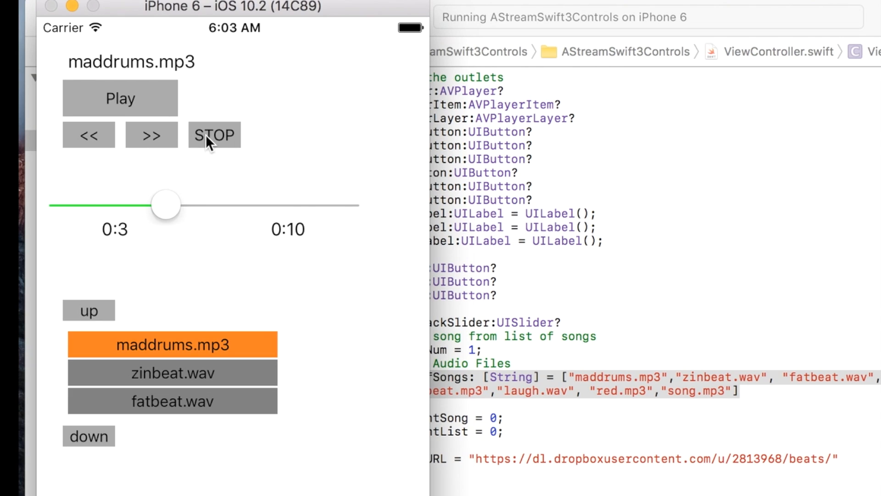
mouse_move(220, 148)
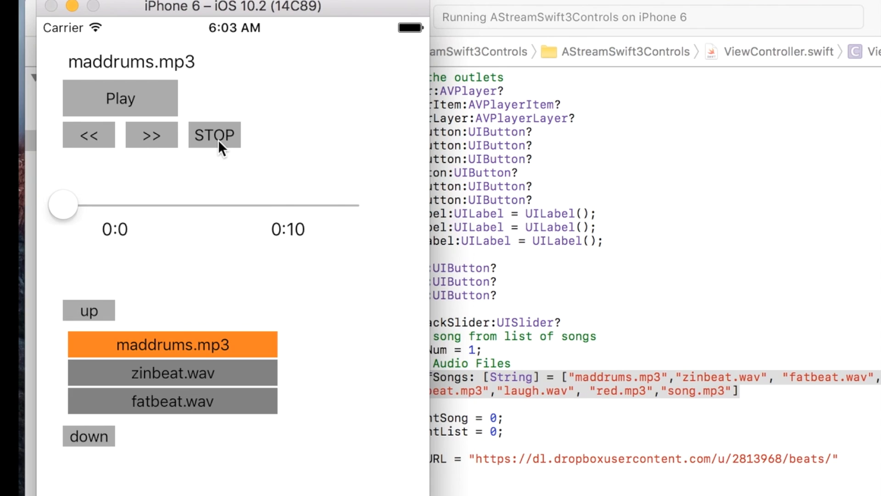
Play maddrums.mp3 again and drag the slider to the end of the track
click(120, 97)
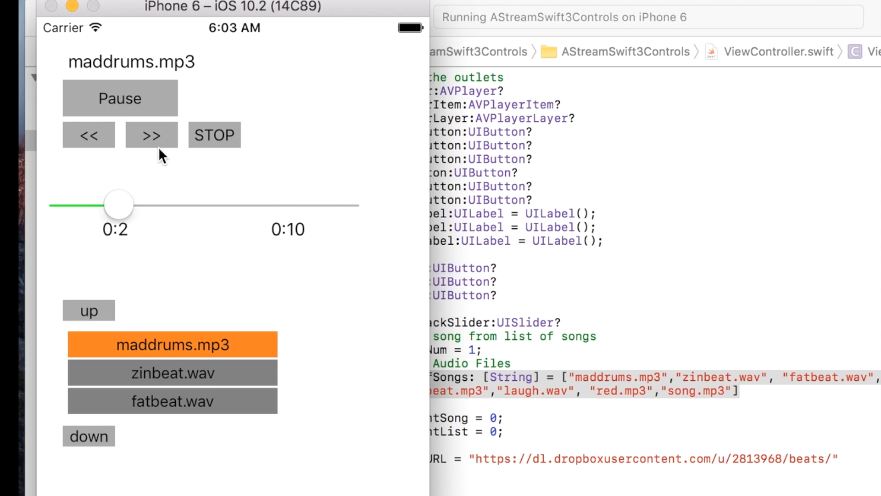
drag(117, 203, 175, 204)
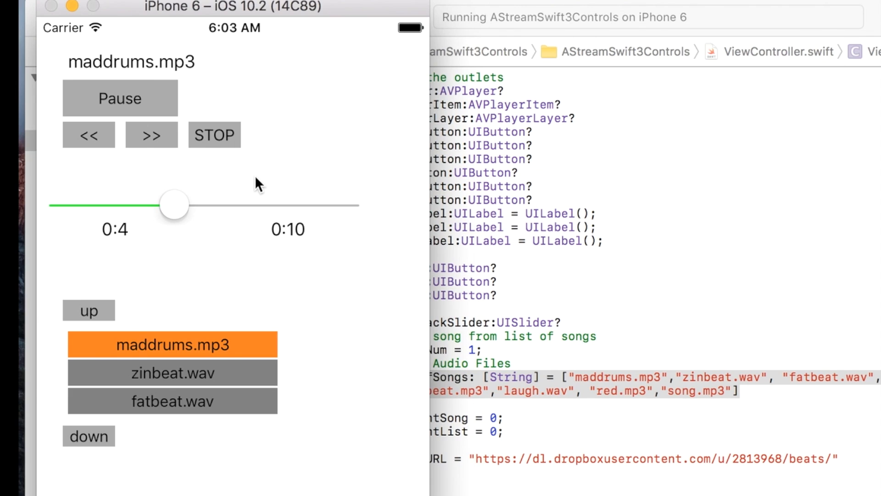
drag(174, 205, 229, 204)
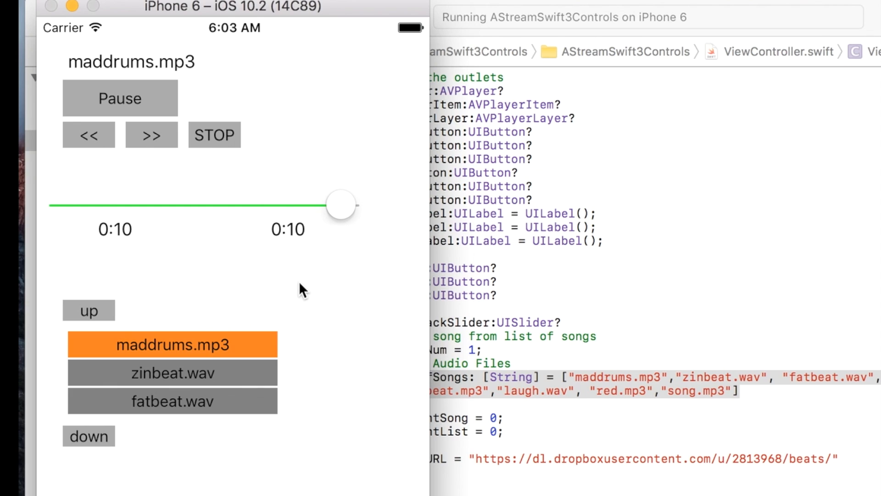
Skip to the next song zinbeat.wav and pause it
click(173, 373)
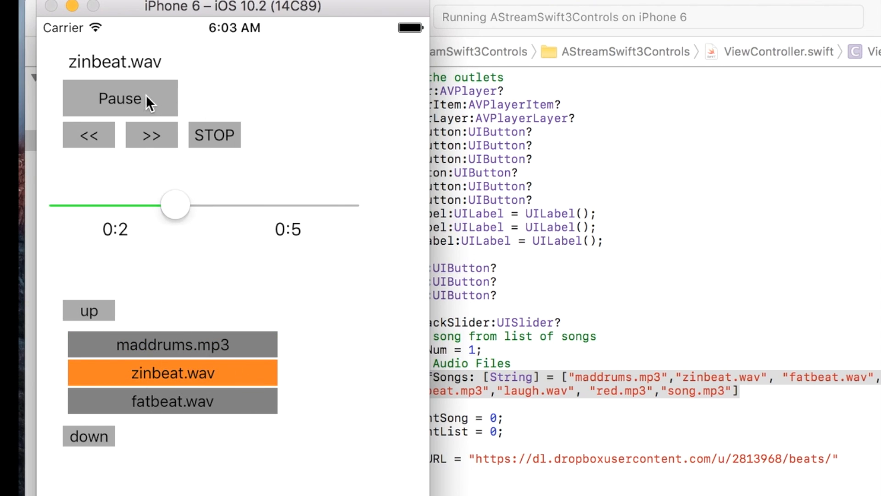
click(120, 98)
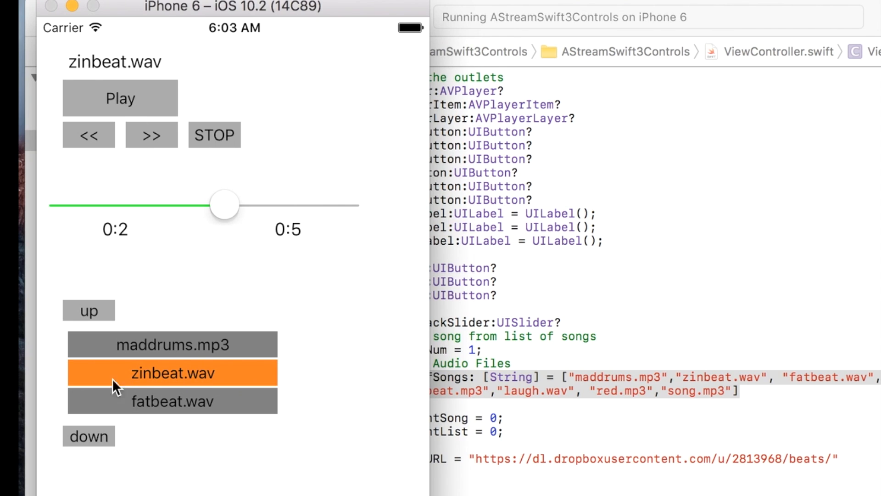
mouse_move(136, 396)
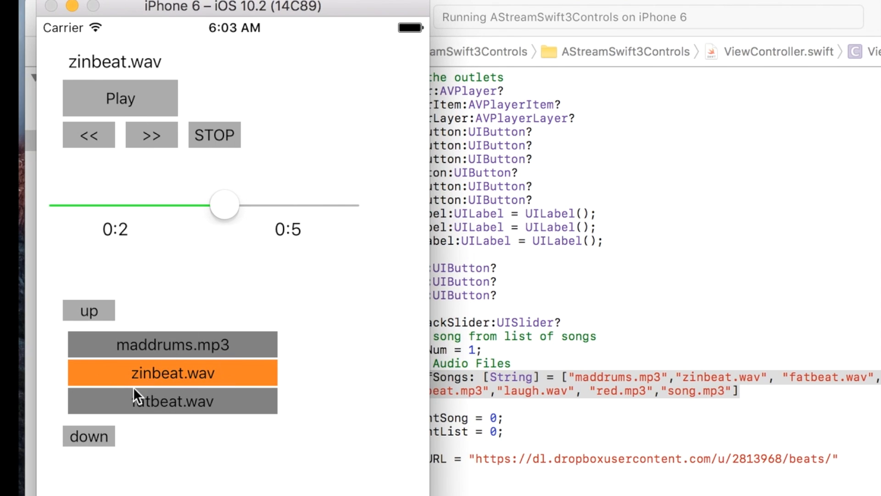
mouse_move(186, 427)
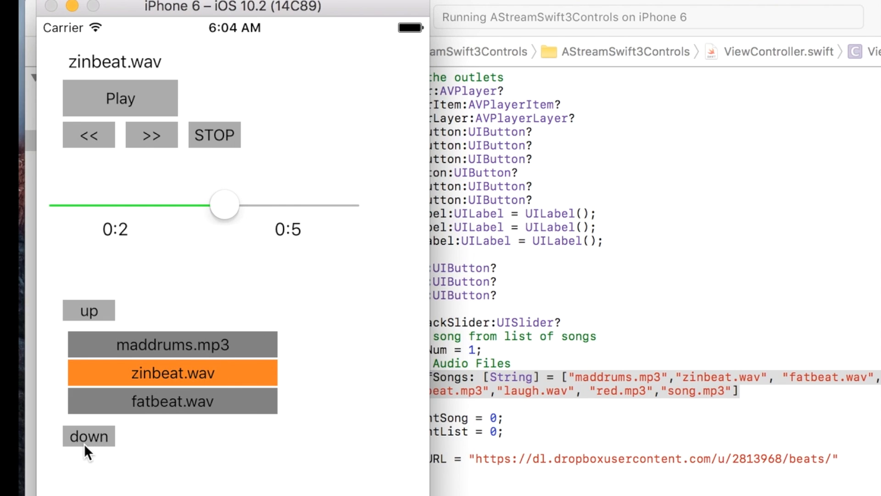
click(88, 436)
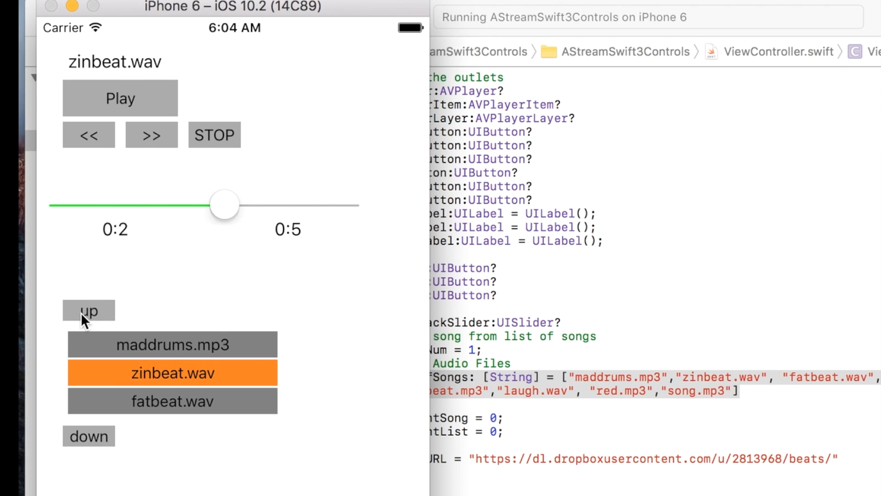
mouse_move(132, 381)
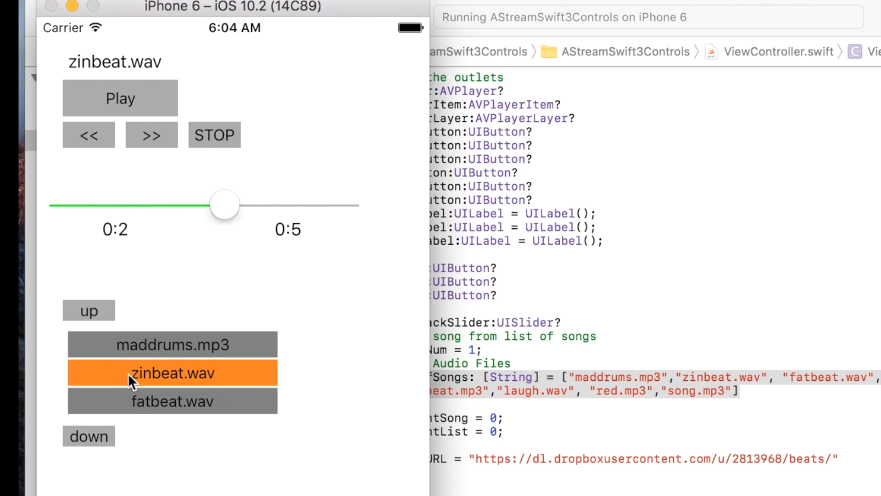
mouse_move(239, 376)
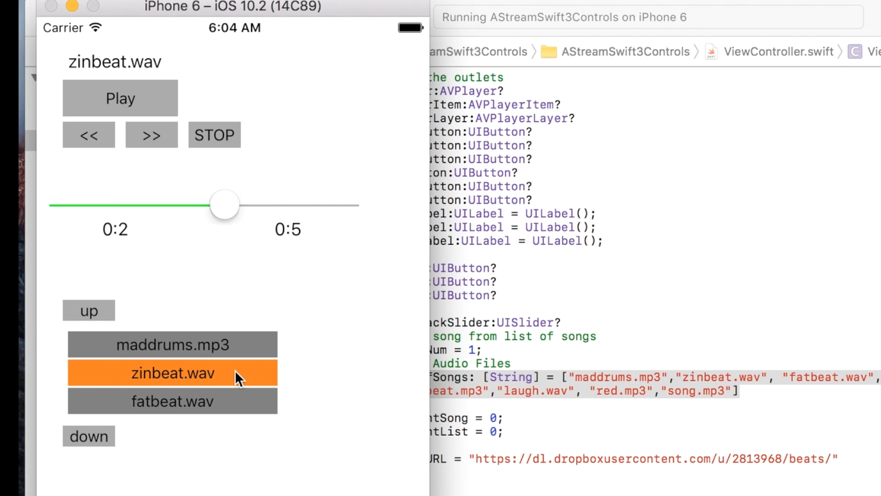
mouse_move(258, 386)
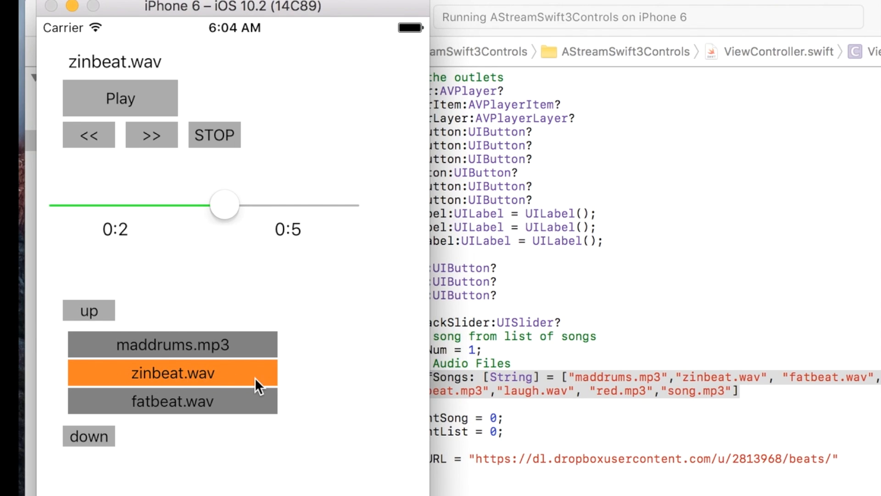
Page the song list down, play reakbeat.mp3, then move on to fatbeat.wav paused
click(89, 435)
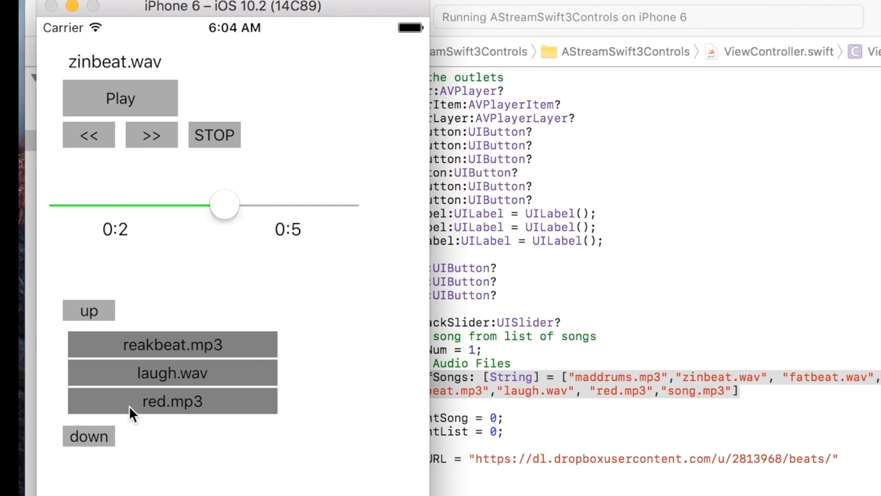
click(172, 343)
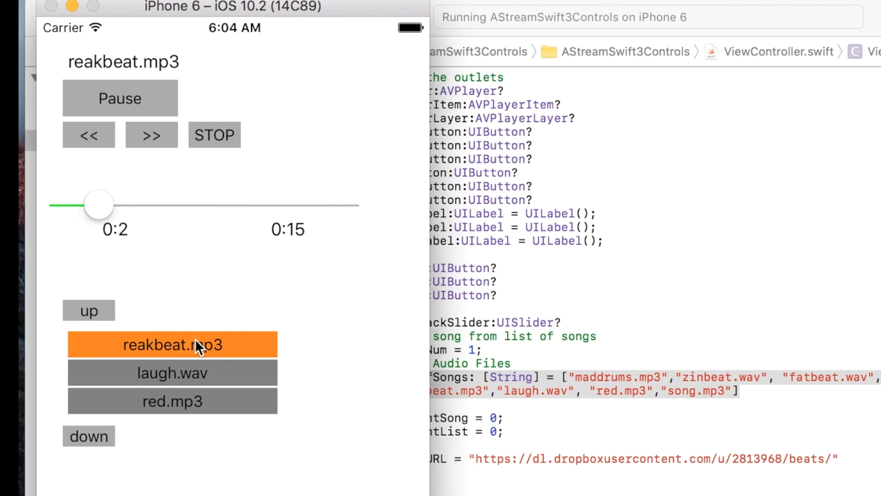
click(120, 98)
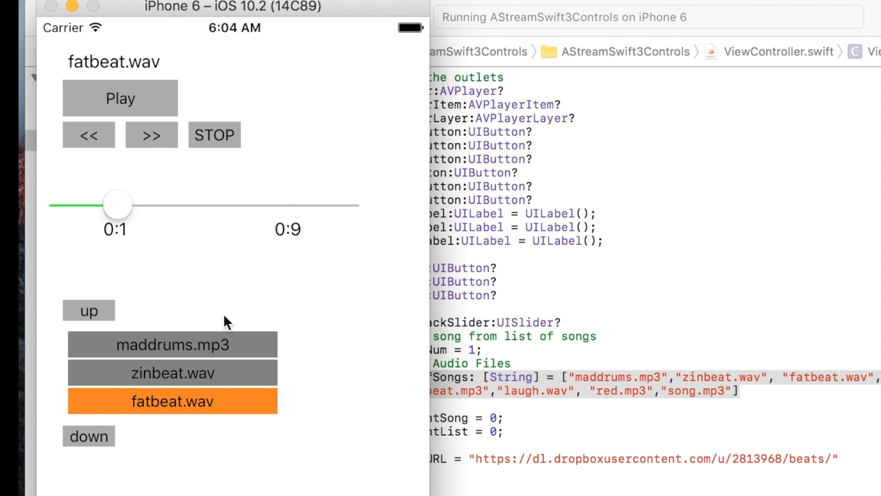
mouse_move(475, 318)
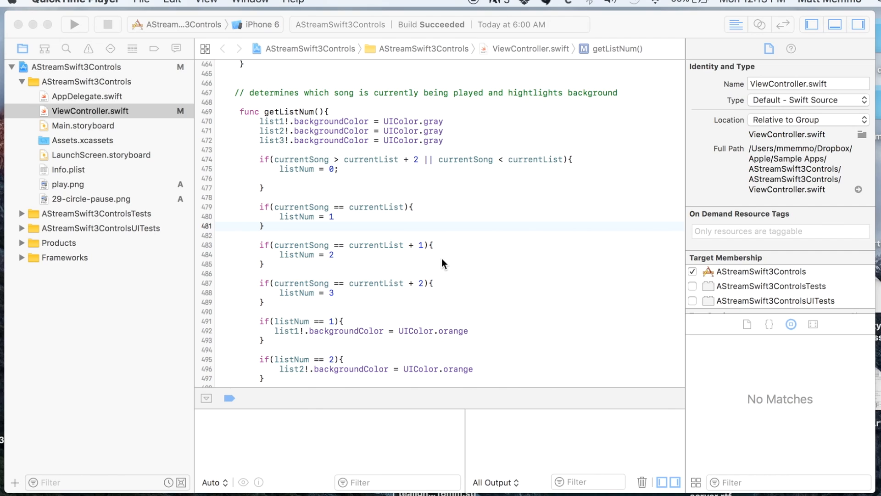
mouse_move(328, 182)
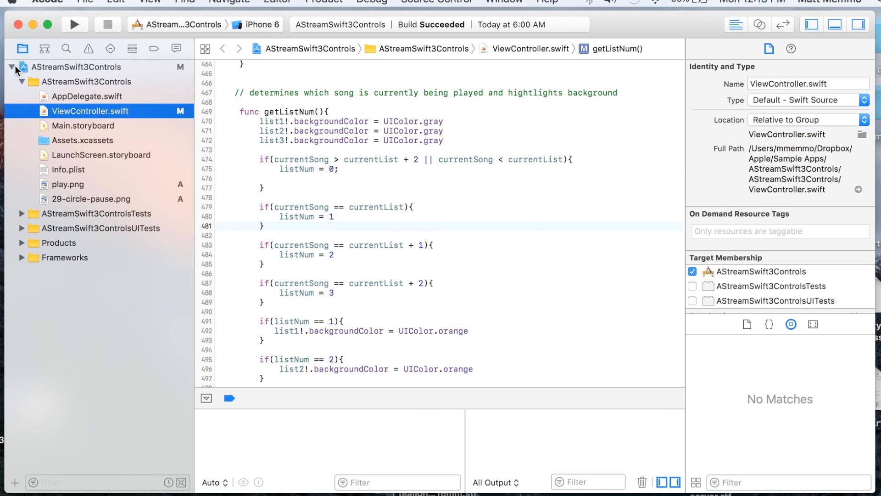
Show Linked Frameworks and Libraries with AVFoundation.framework, searching 'avf' in the chooser before cancelling
click(80, 66)
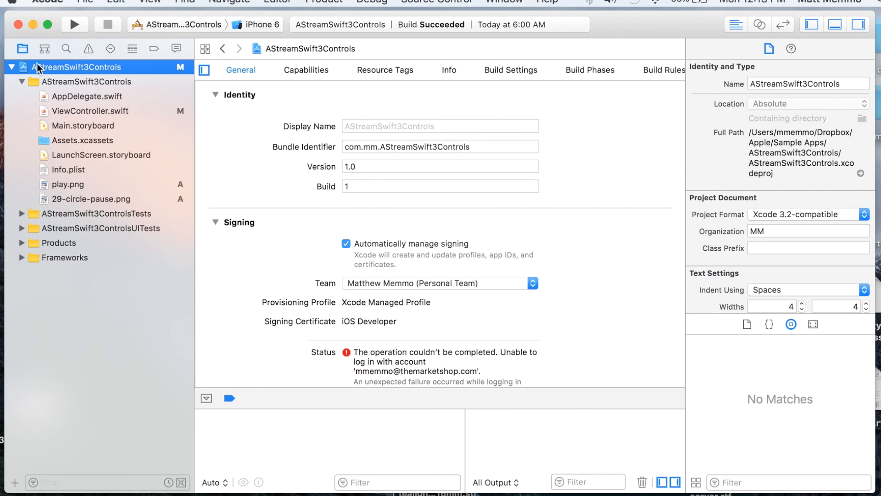
mouse_move(23, 54)
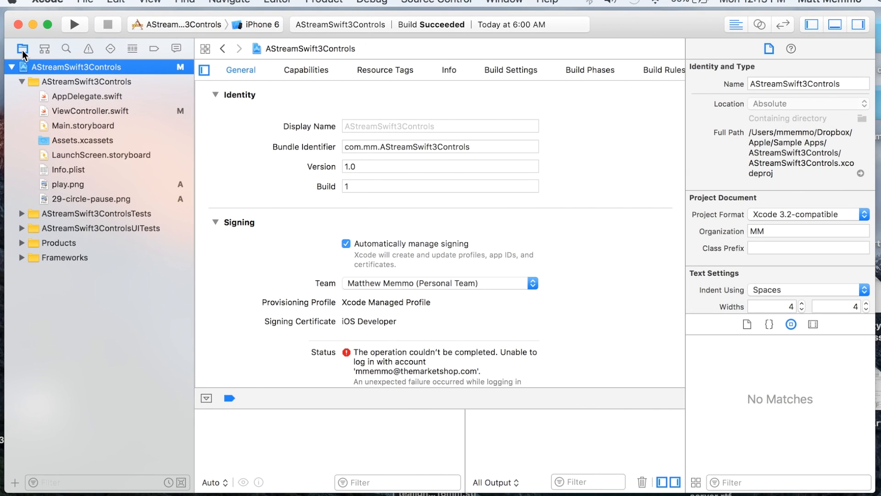
mouse_move(162, 65)
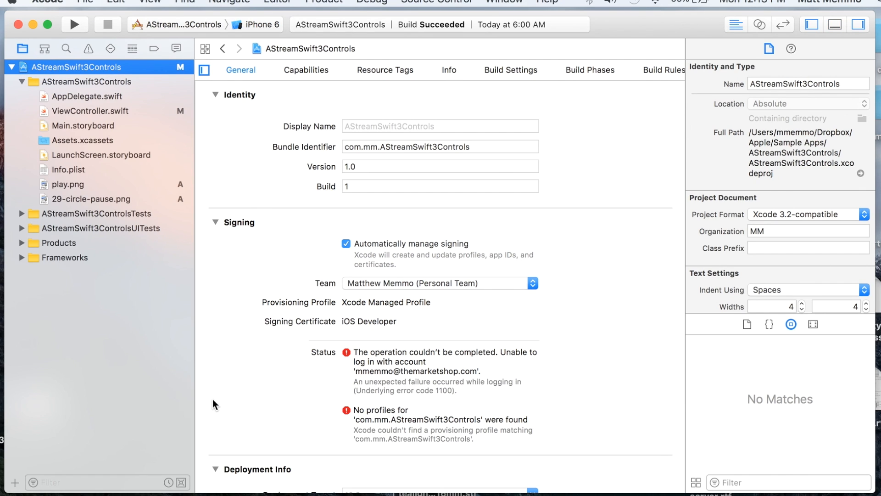
scroll(down, 3)
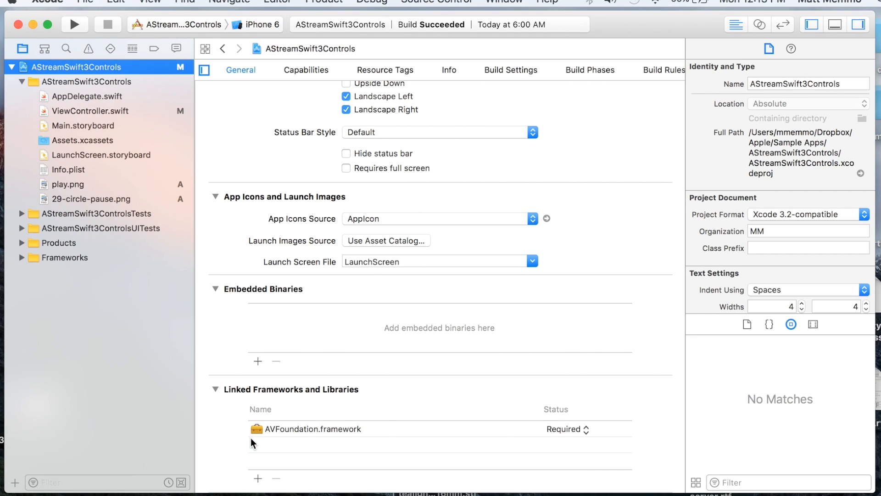
mouse_move(266, 480)
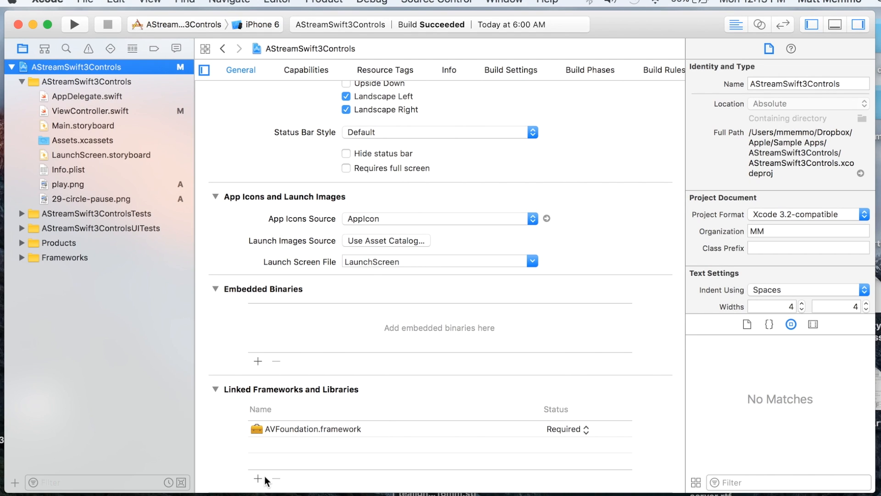
click(258, 479)
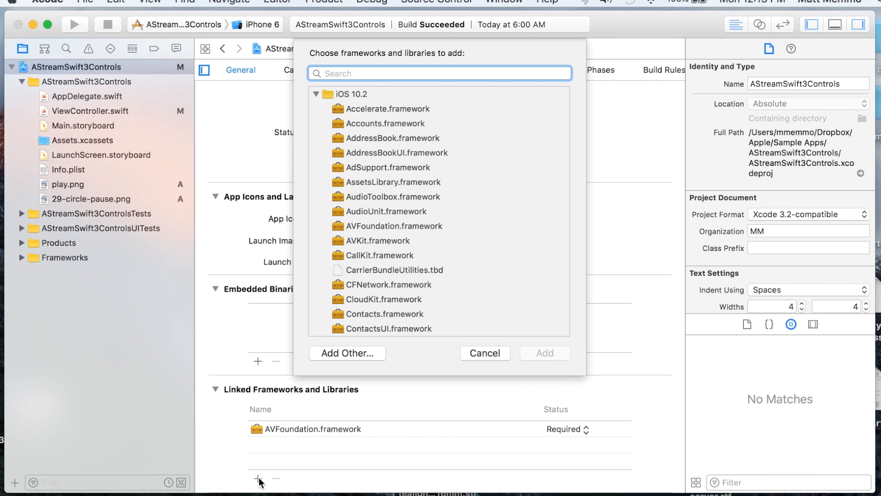
text(avf)
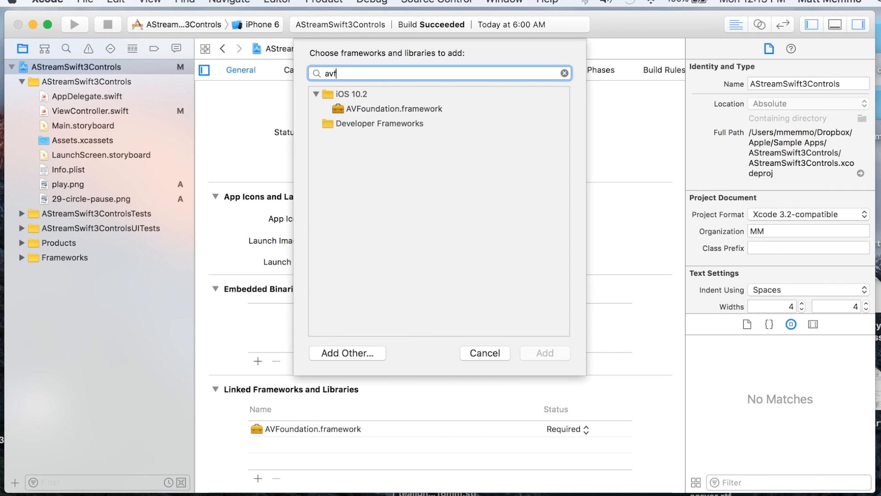
click(394, 108)
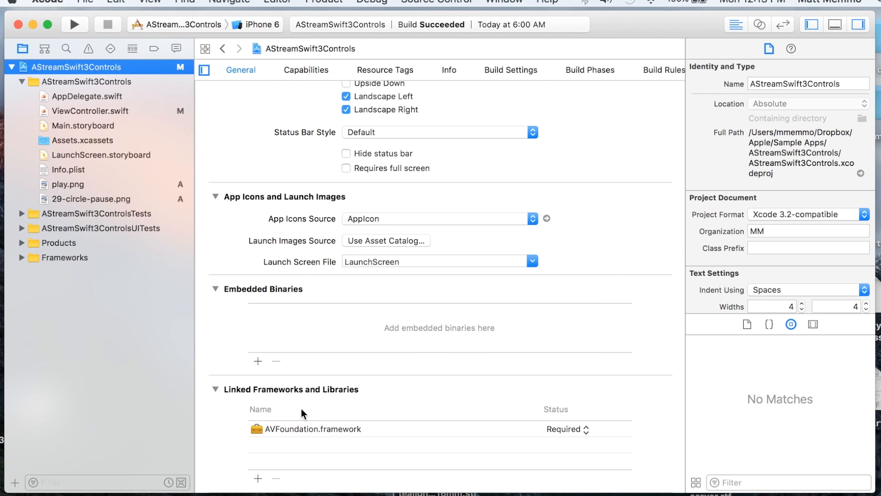
mouse_move(301, 460)
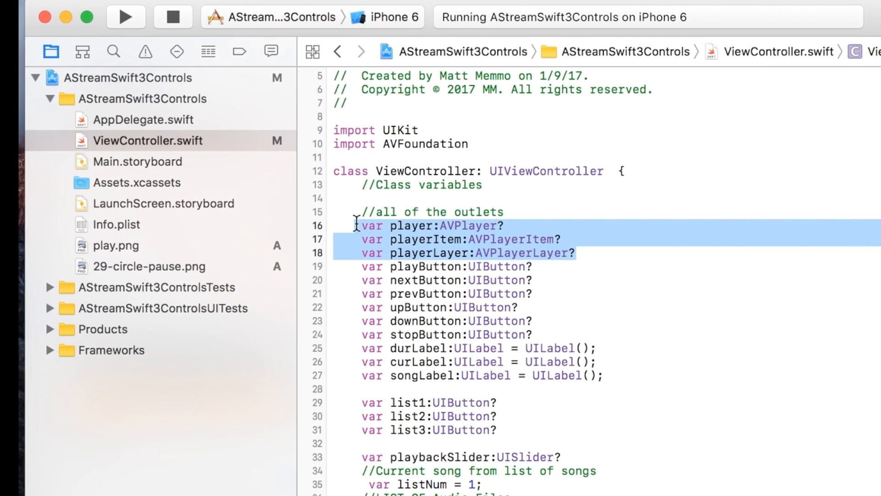
mouse_move(536, 302)
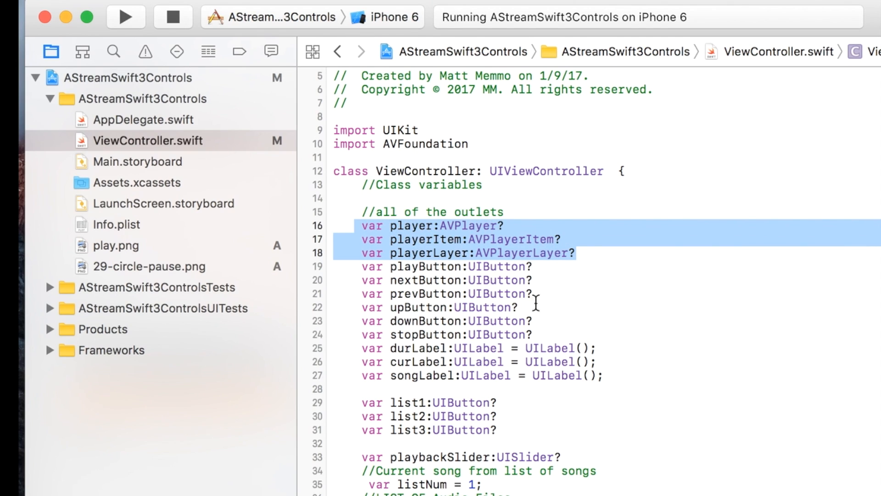
mouse_move(507, 252)
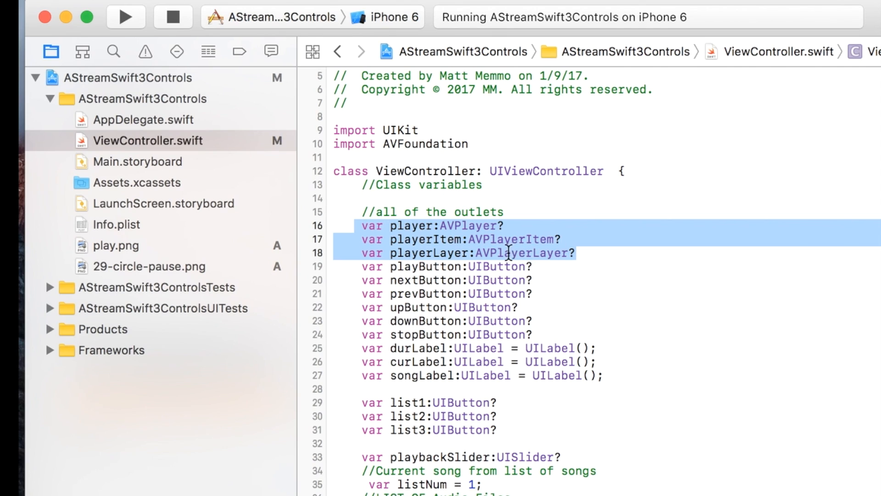
mouse_move(691, 263)
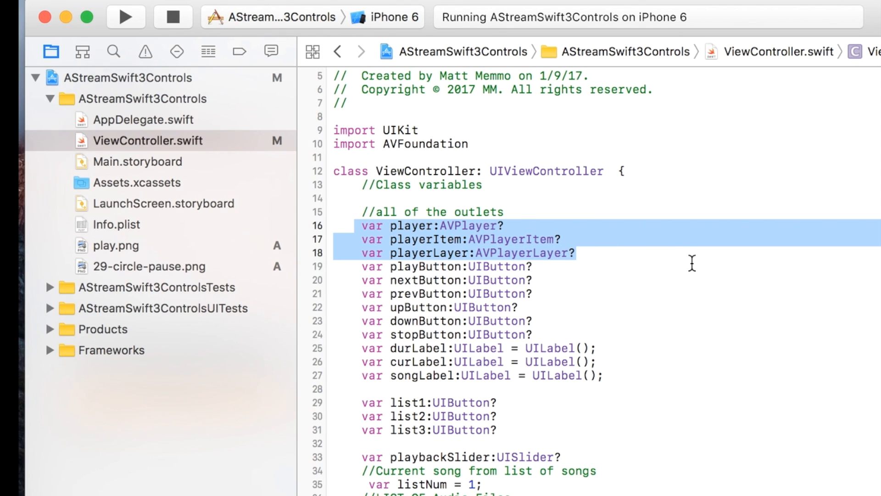
mouse_move(567, 227)
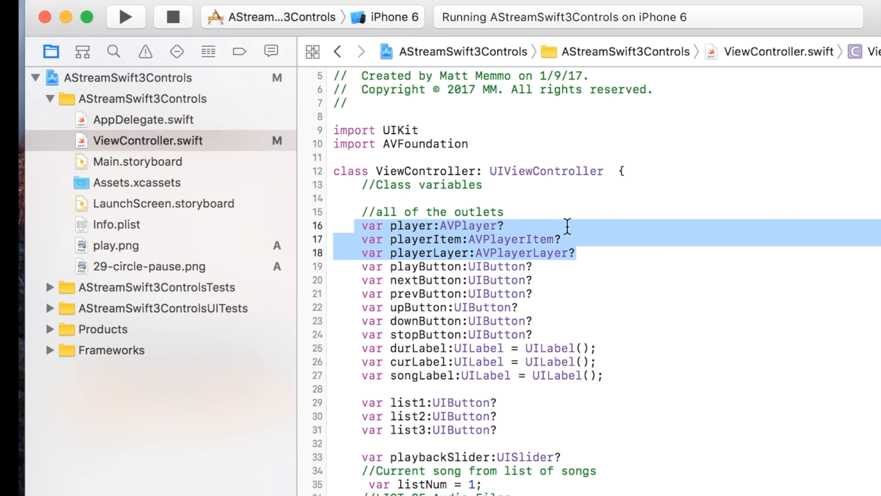
mouse_move(585, 231)
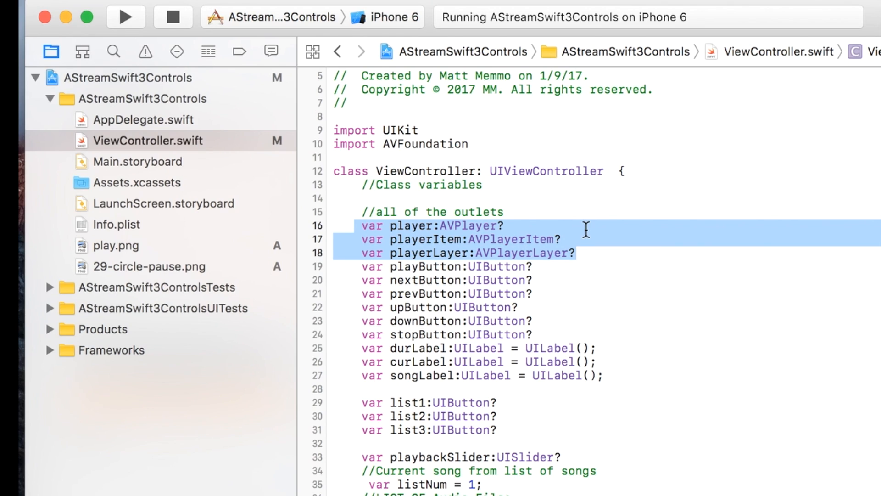
Review the player, playerItem and playerLayer declarations, highlighting the AVPlayerLayer type
click(466, 238)
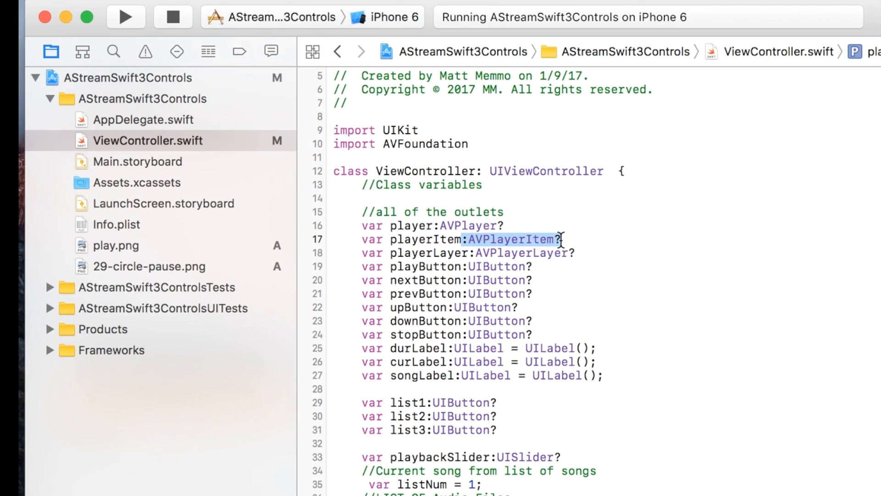
mouse_move(635, 243)
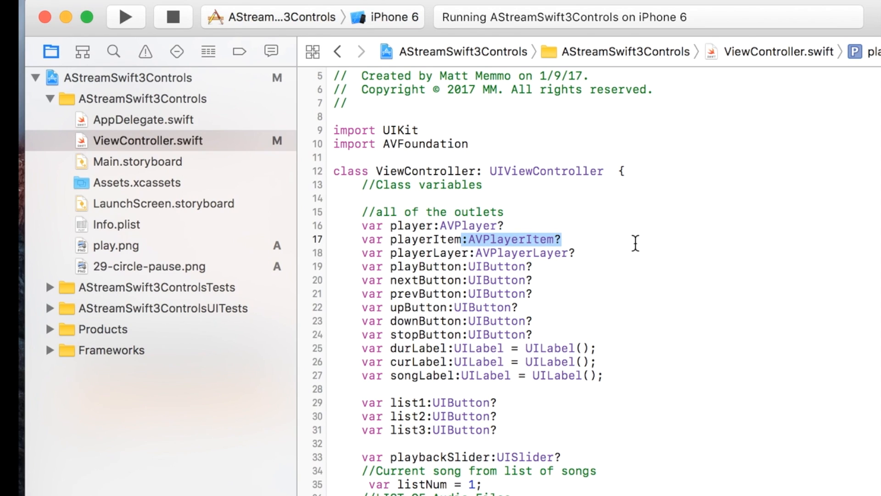
mouse_move(645, 240)
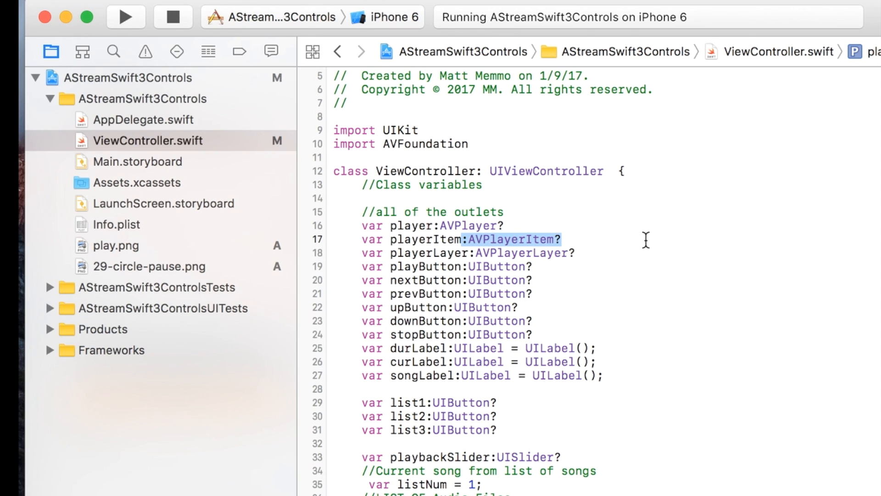
mouse_move(557, 262)
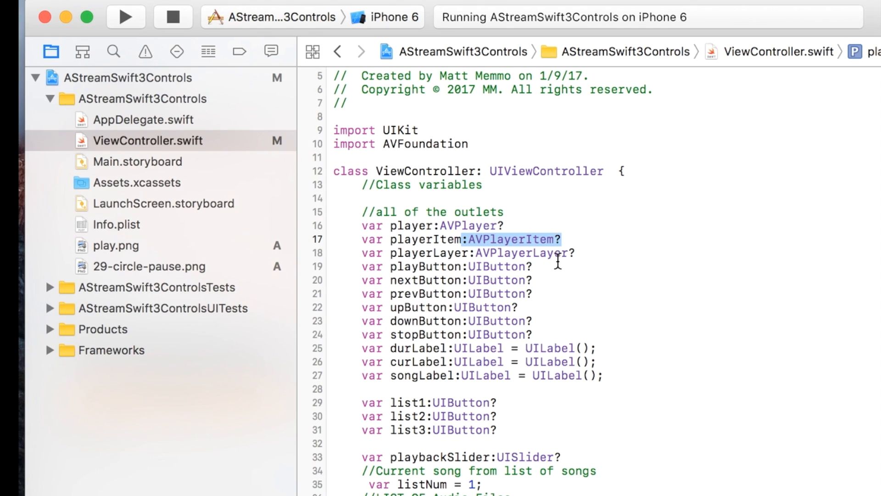
click(576, 253)
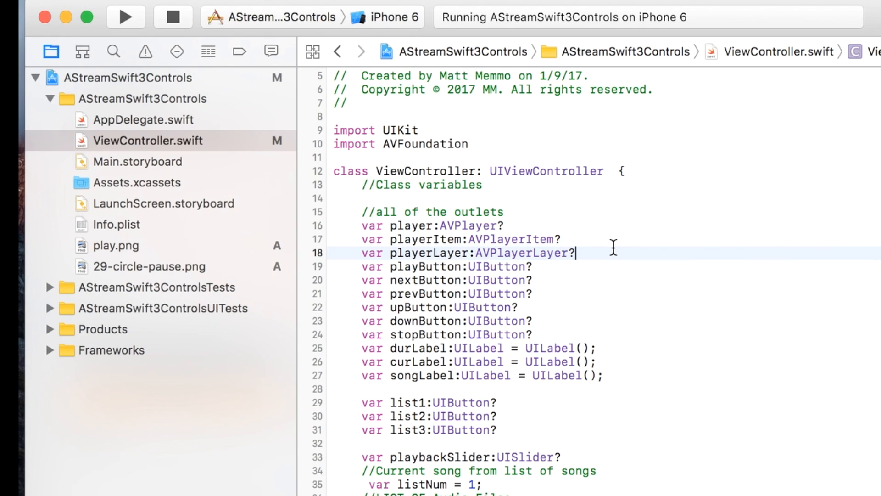
double_click(523, 253)
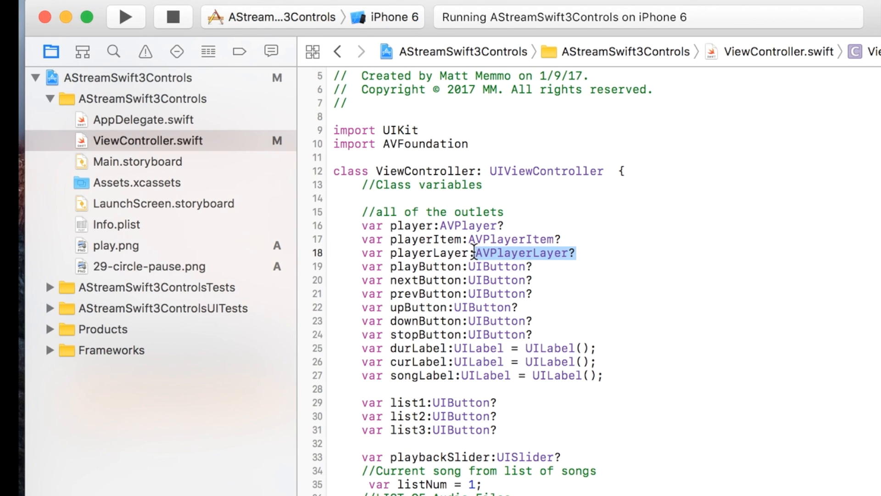
mouse_move(590, 318)
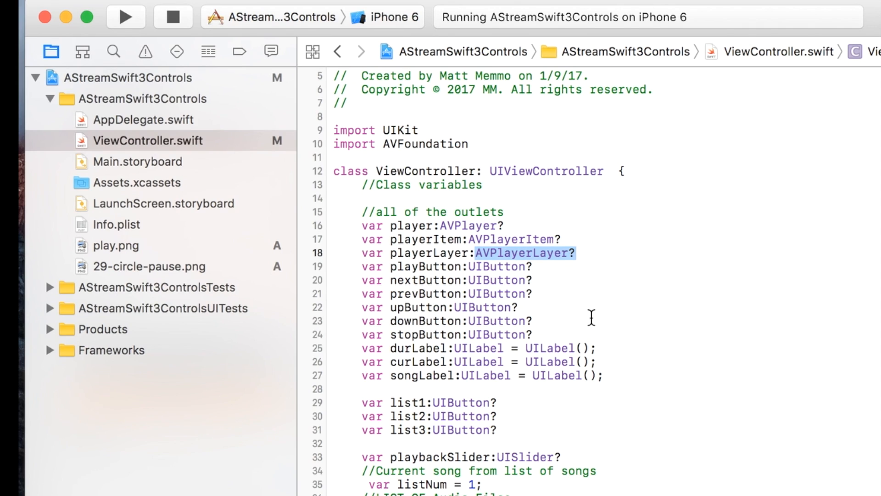
mouse_move(615, 383)
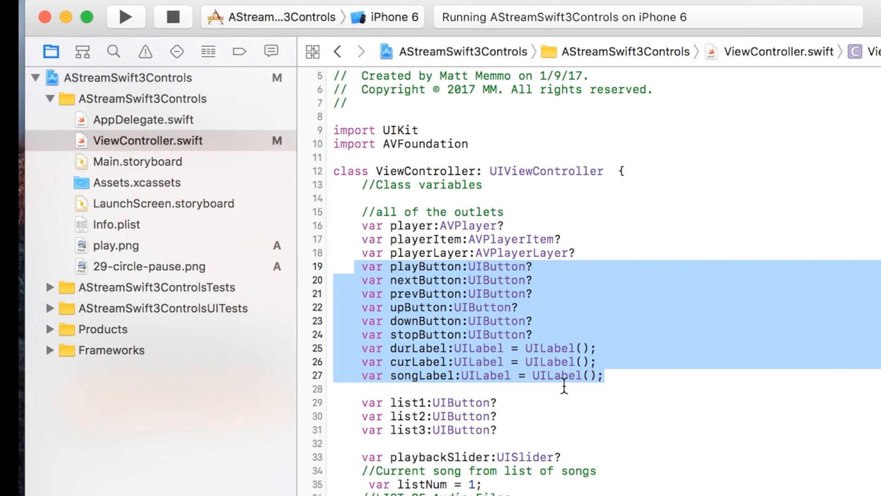
mouse_move(496, 287)
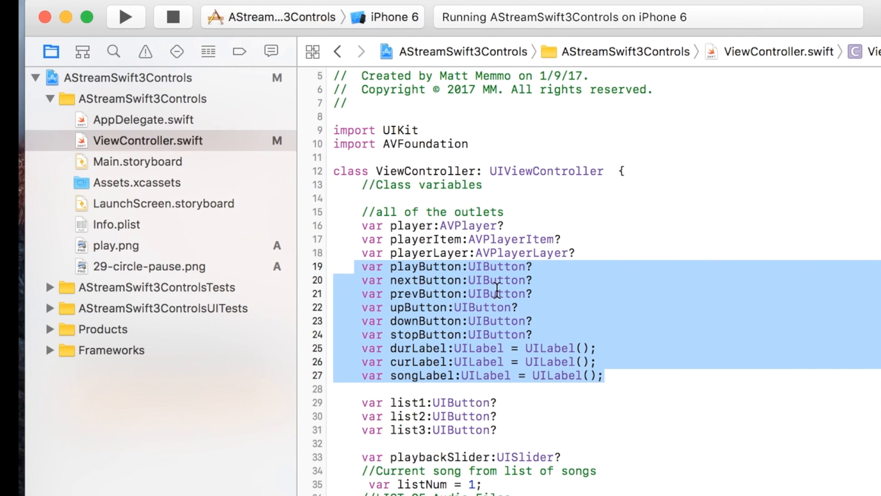
mouse_move(618, 380)
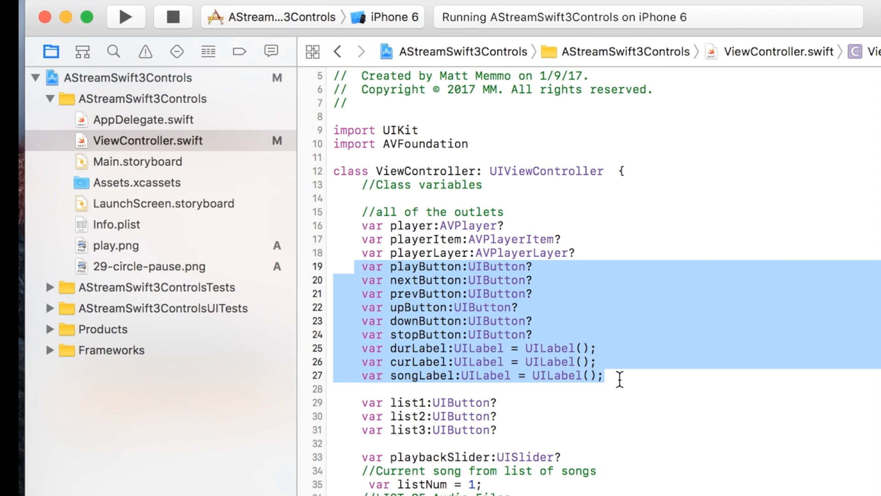
click(615, 376)
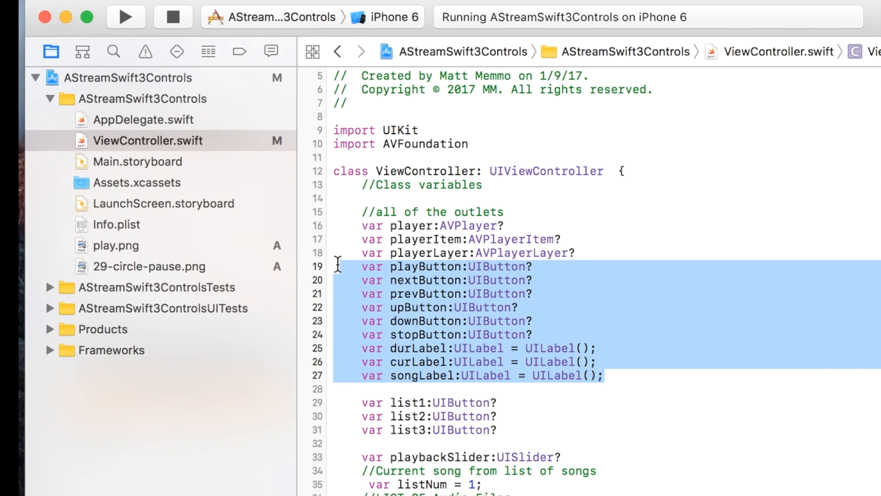
mouse_move(438, 335)
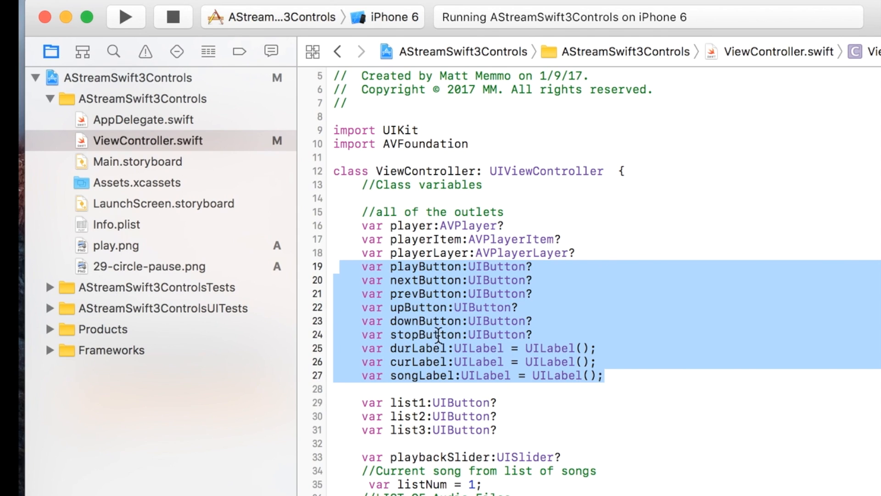
scroll(down, 3)
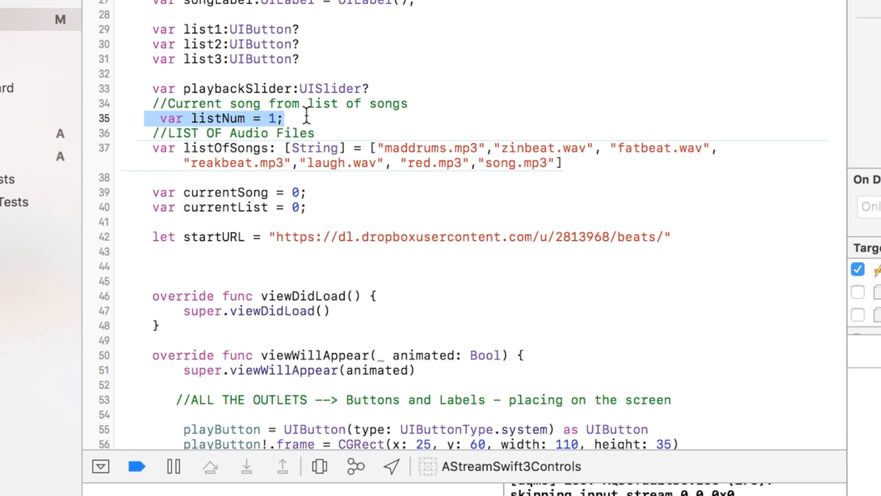
mouse_move(326, 206)
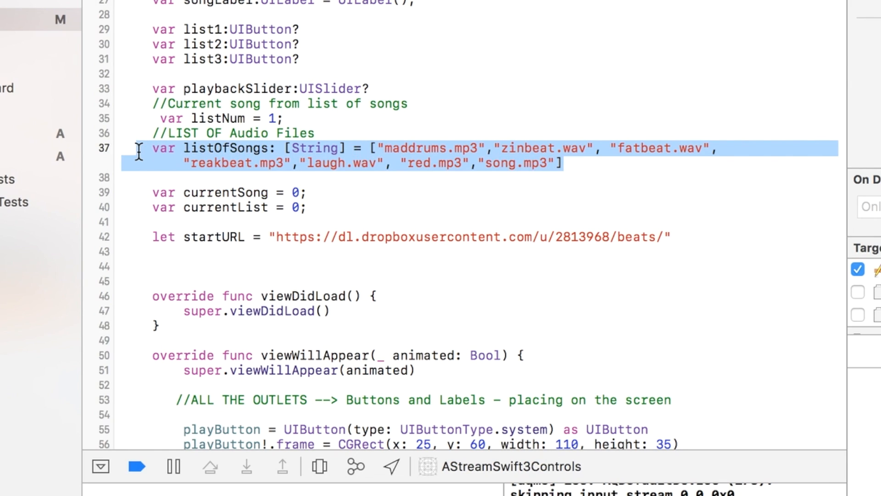
mouse_move(323, 217)
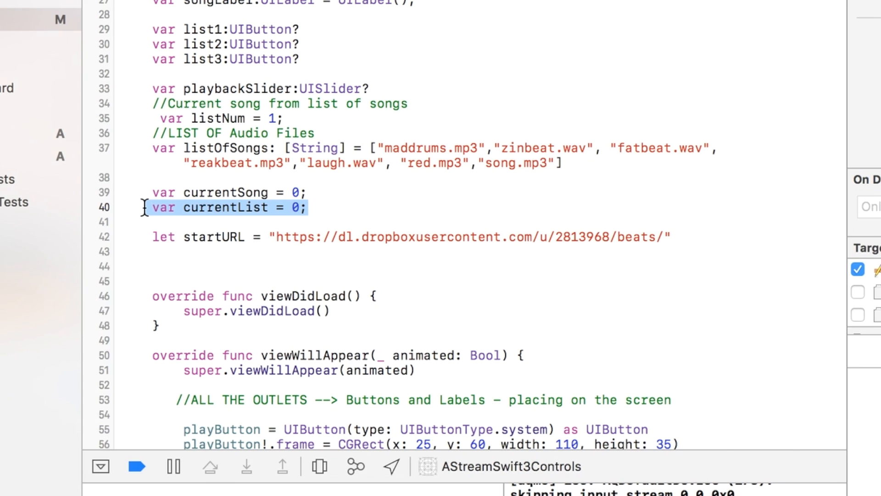
mouse_move(362, 219)
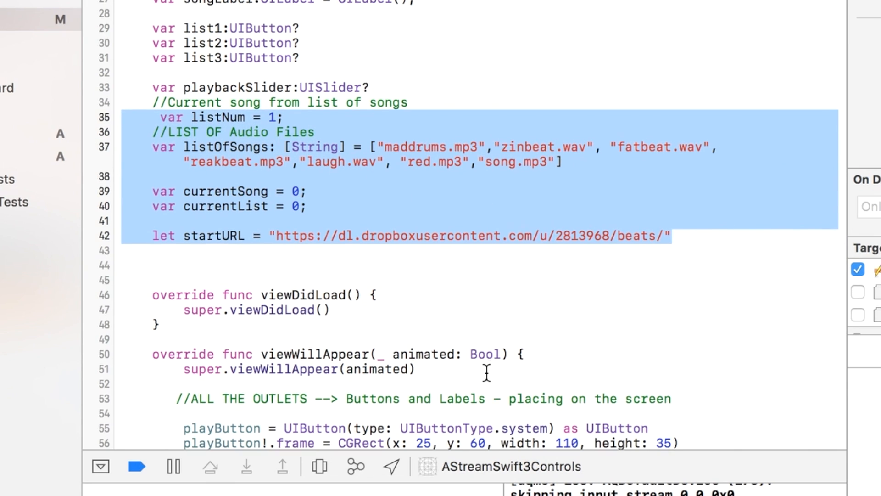
scroll(down, 3)
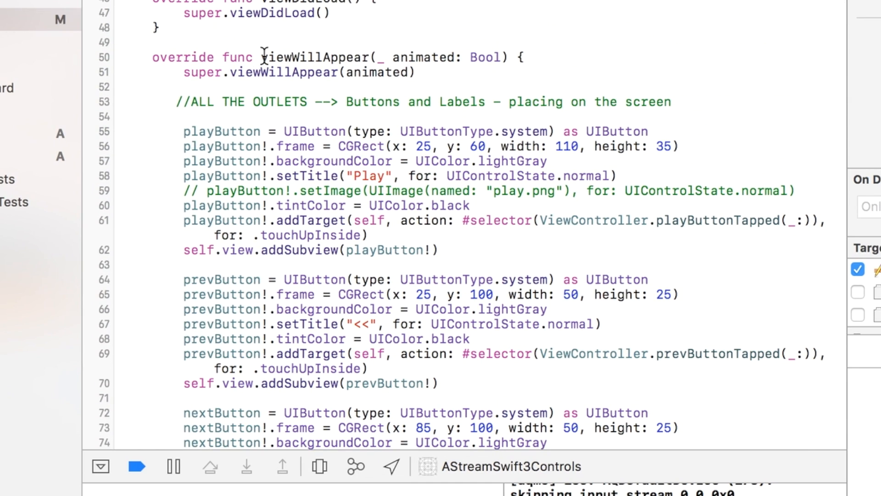
scroll(up, 3)
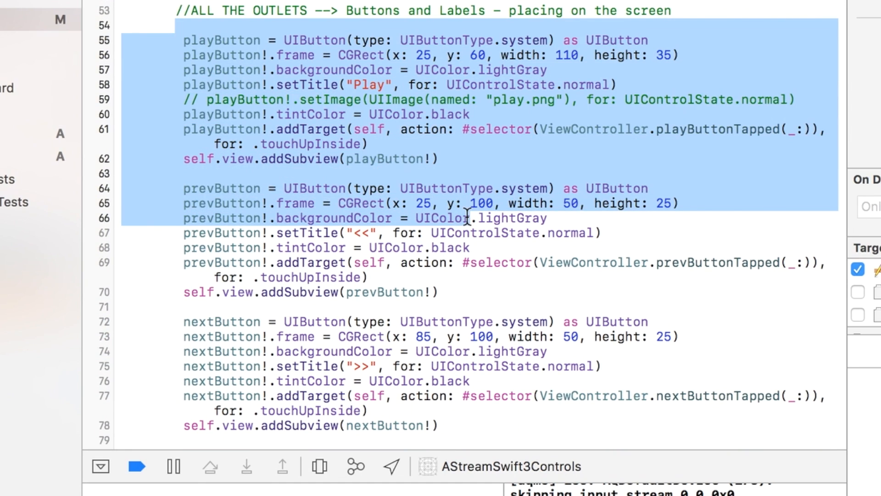
scroll(down, 3)
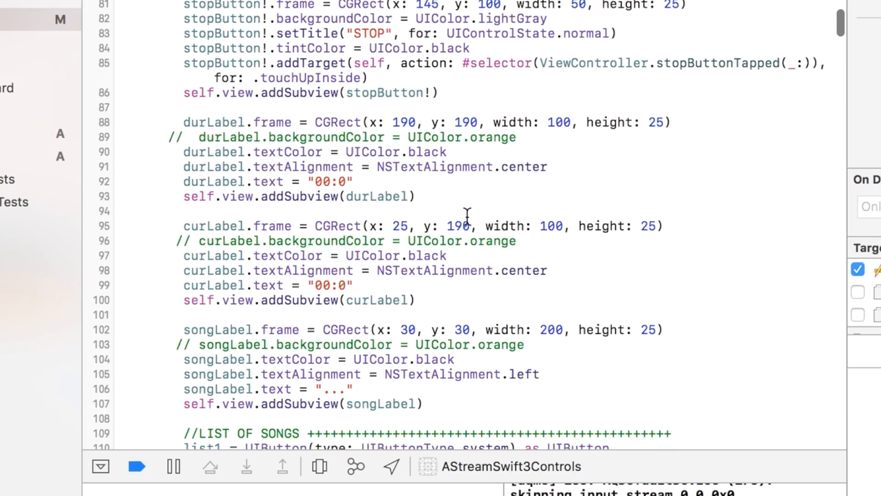
scroll(down, 3)
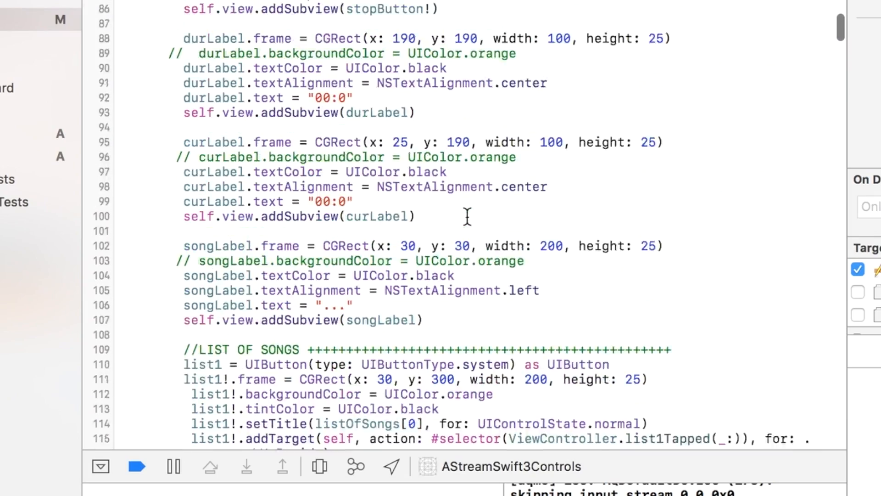
scroll(up, 3)
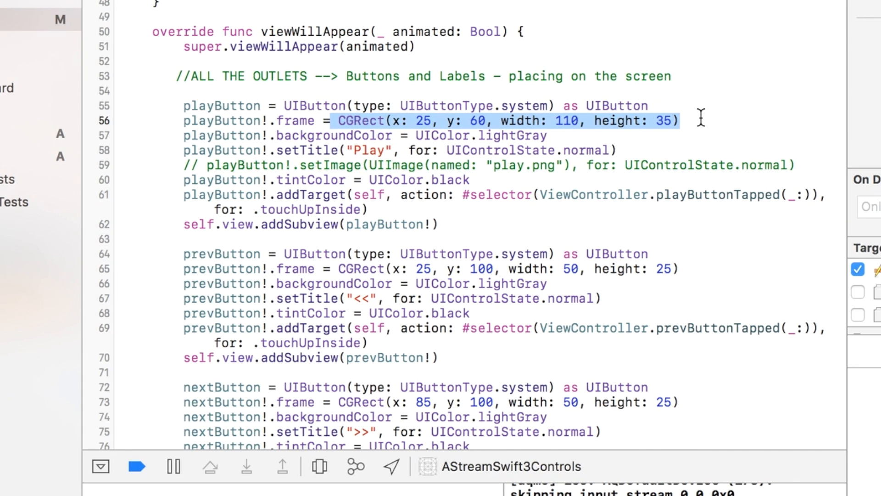
click(680, 120)
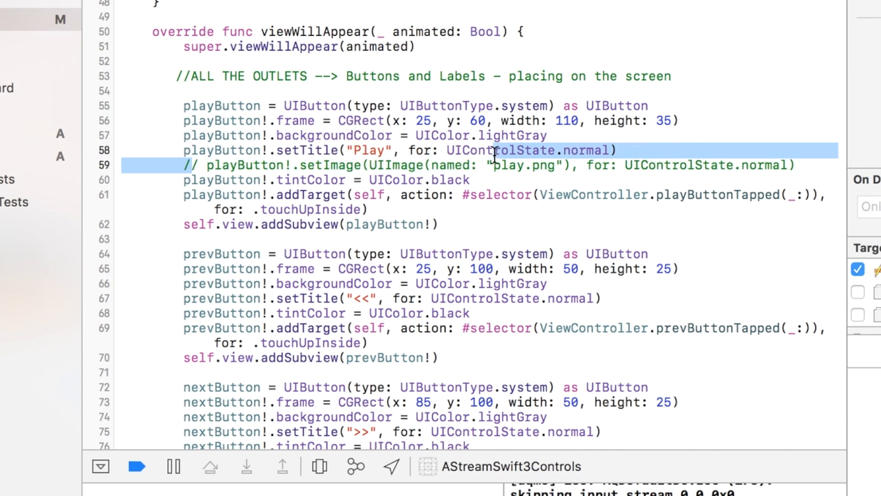
click(631, 165)
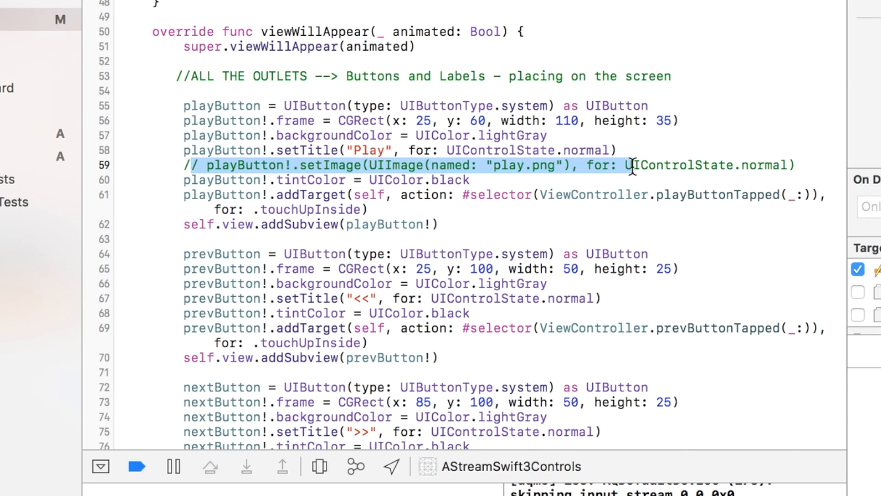
mouse_move(377, 191)
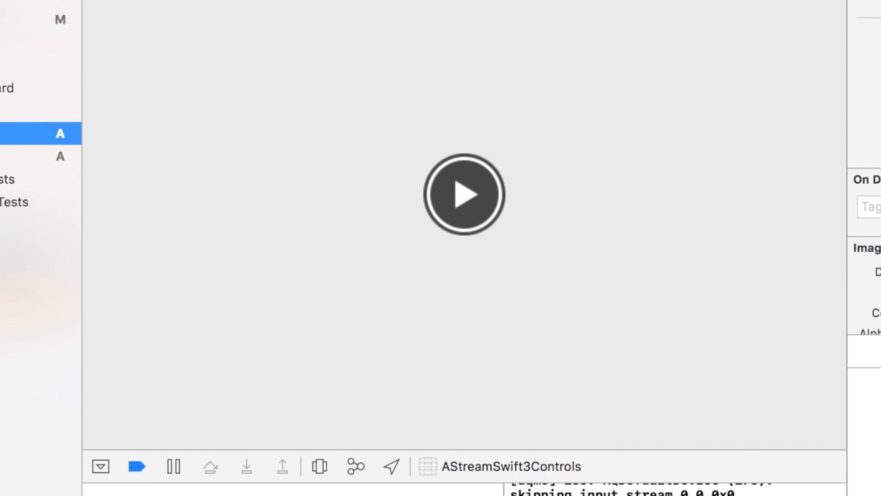
click(40, 20)
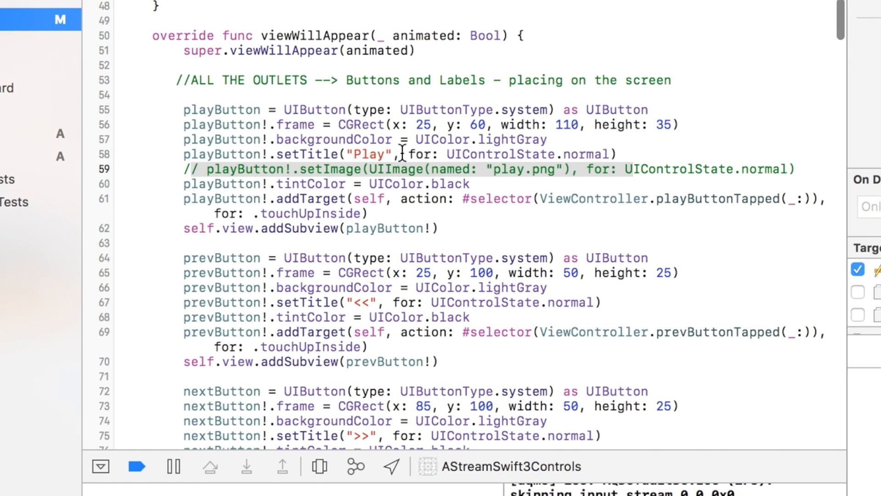
mouse_move(653, 302)
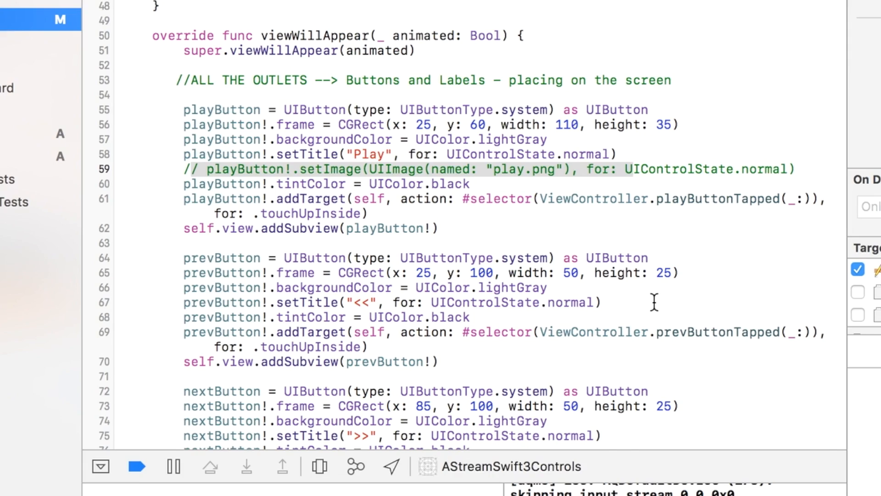
scroll(down, 3)
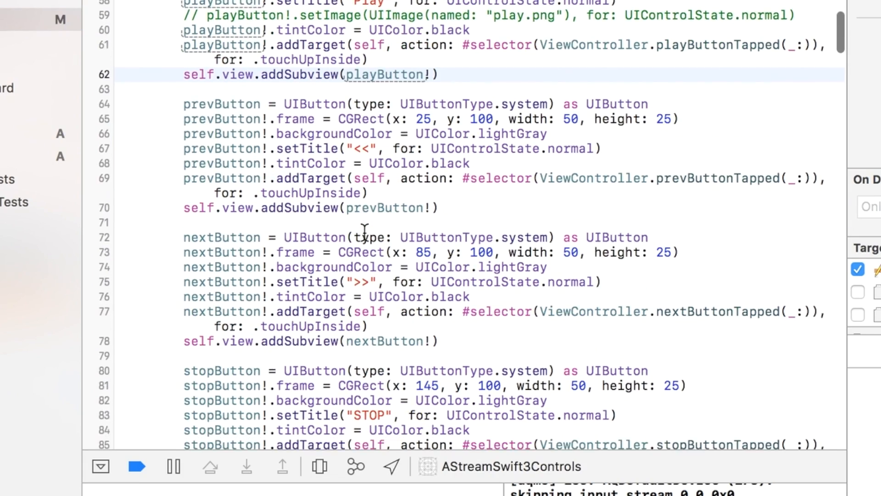
scroll(down, 3)
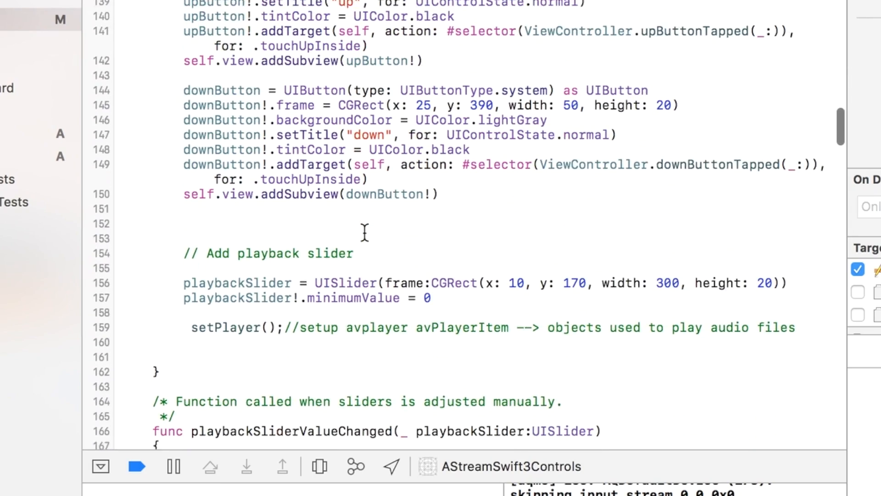
scroll(down, 3)
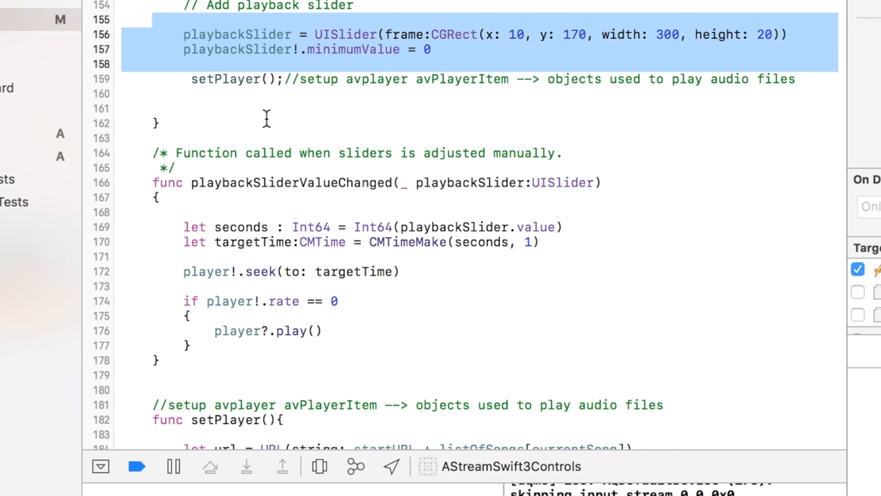
click(303, 78)
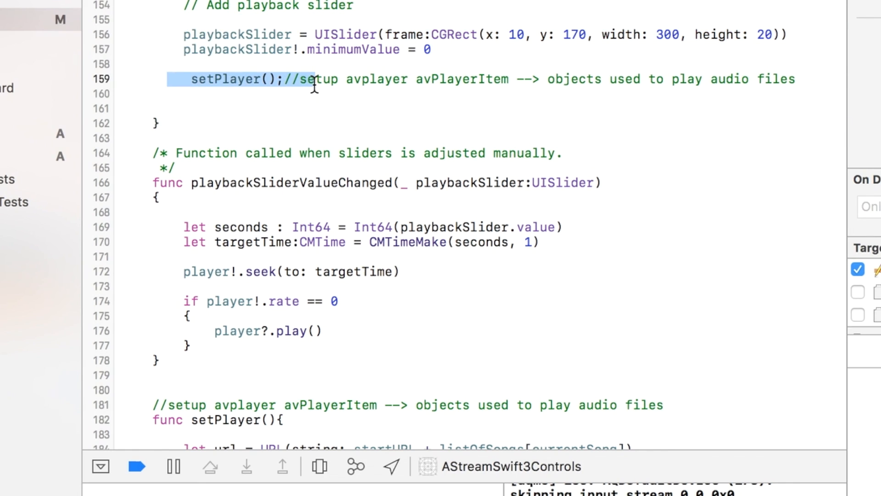
mouse_move(292, 135)
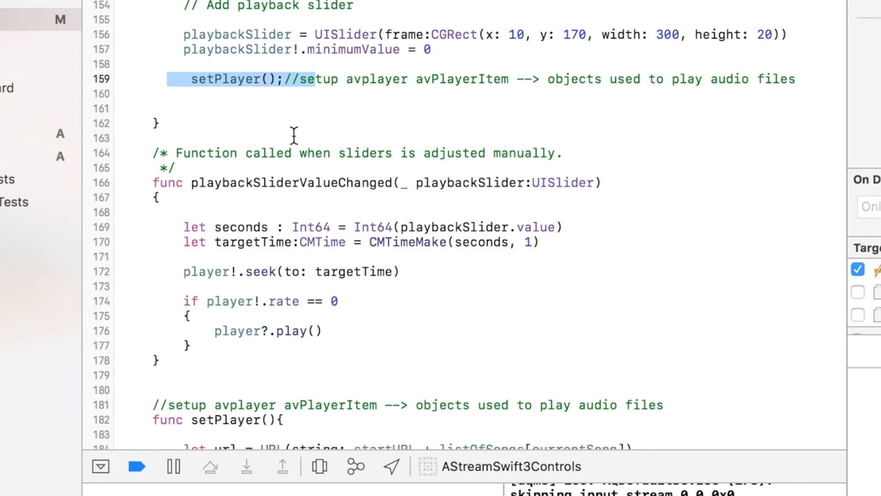
scroll(down, 3)
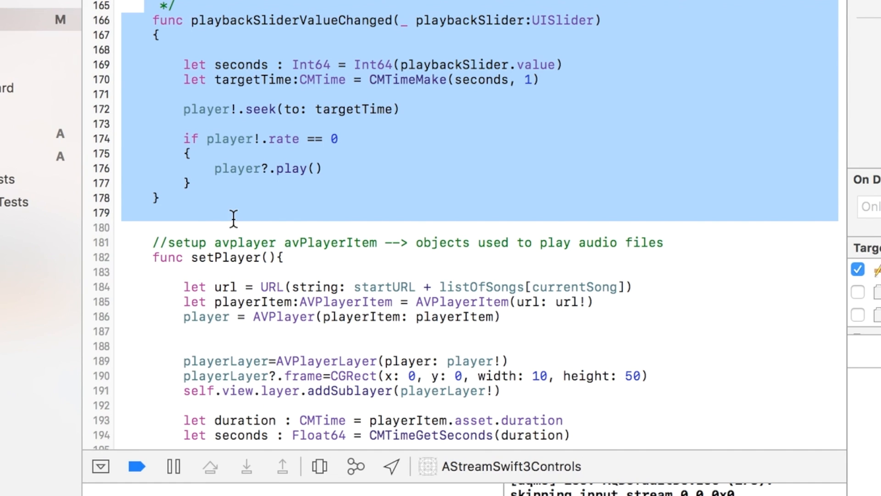
mouse_move(396, 96)
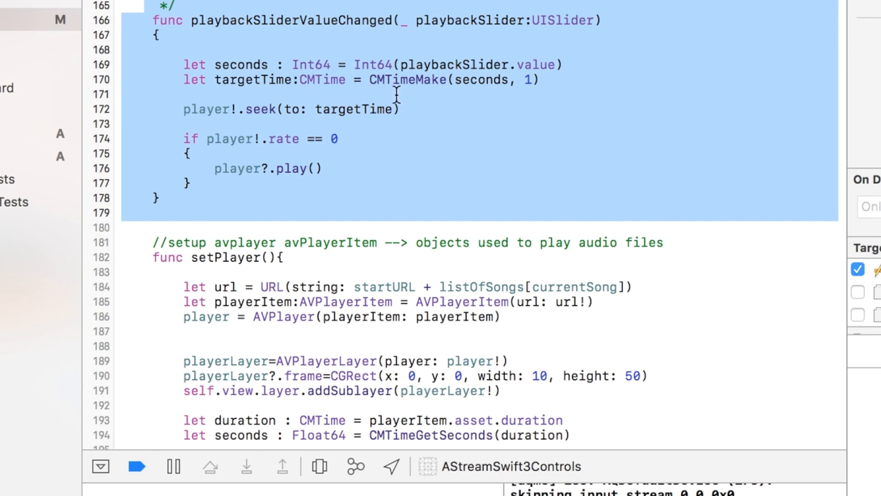
mouse_move(431, 128)
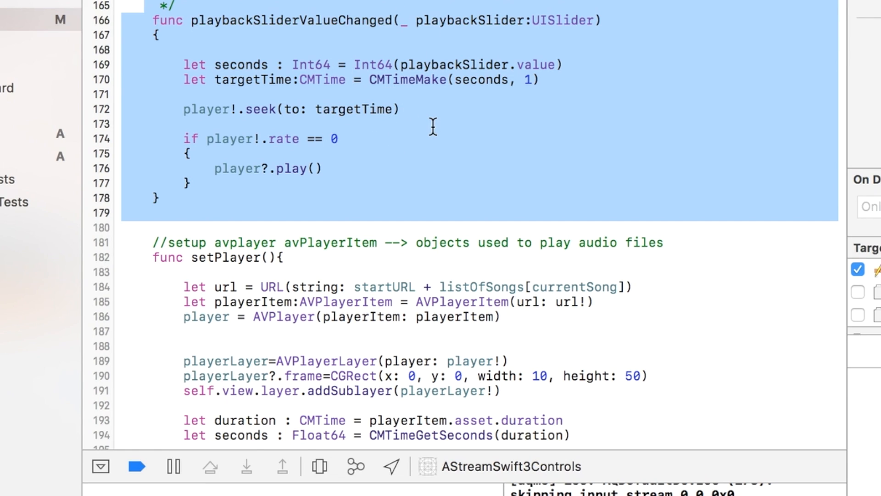
click(191, 124)
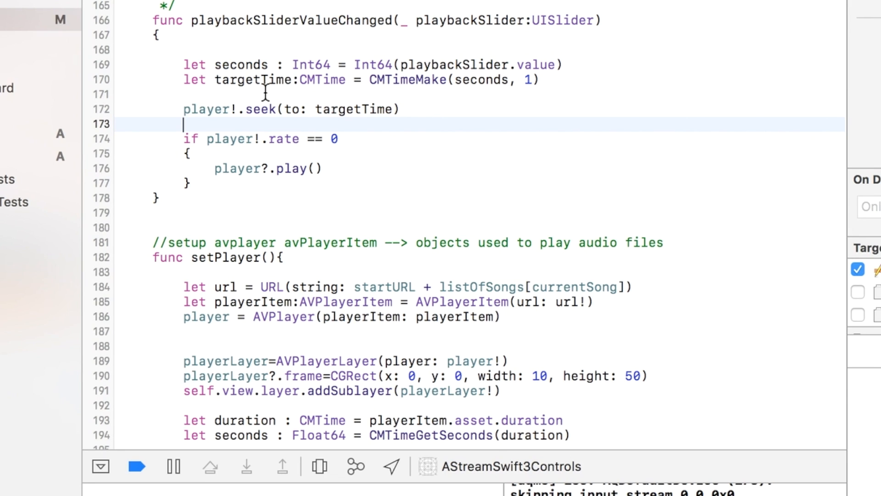
scroll(down, 3)
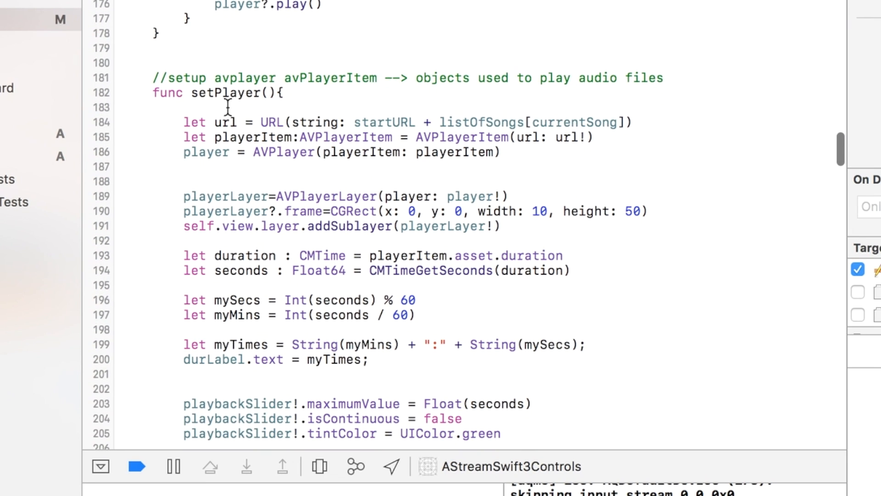
scroll(up, 3)
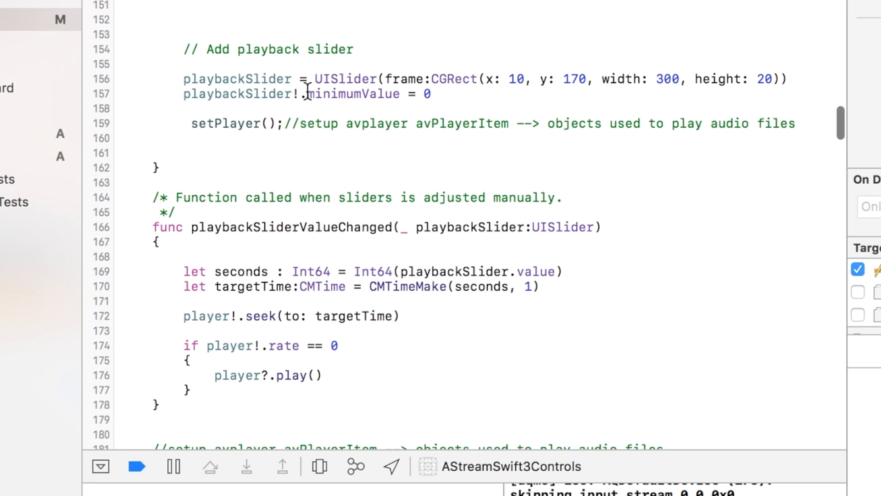
scroll(down, 3)
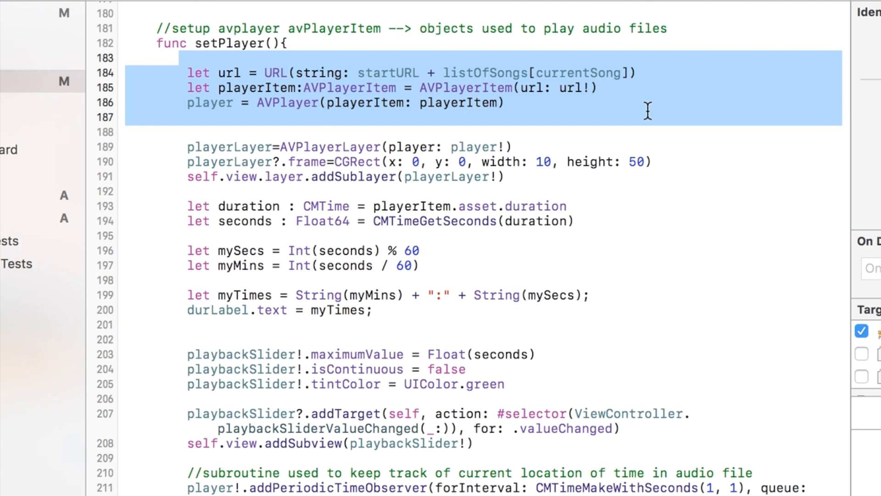
mouse_move(573, 150)
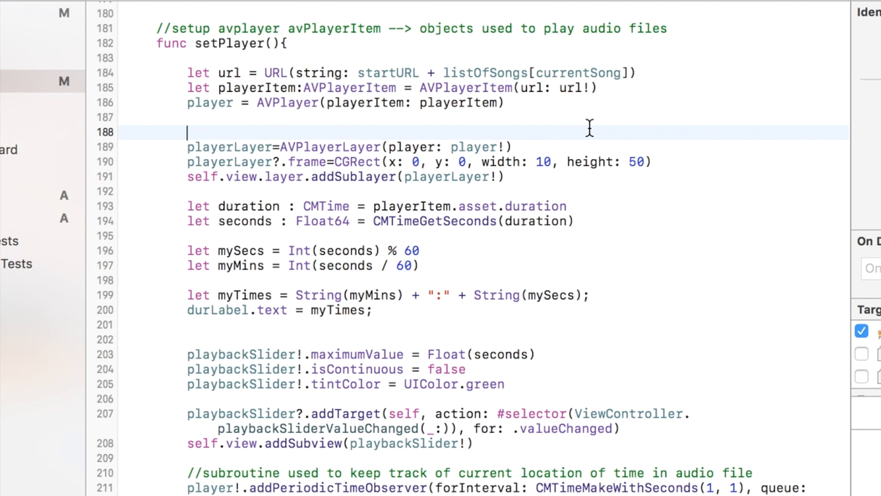
mouse_move(267, 155)
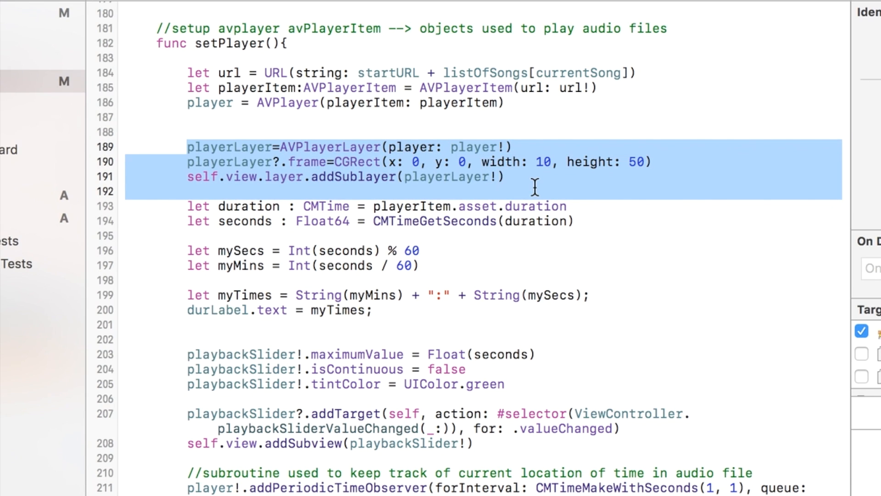
mouse_move(164, 209)
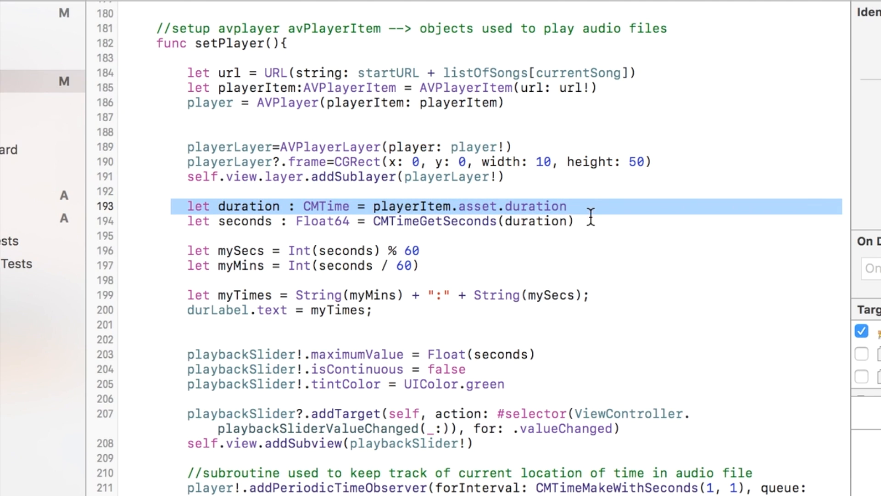
click(169, 250)
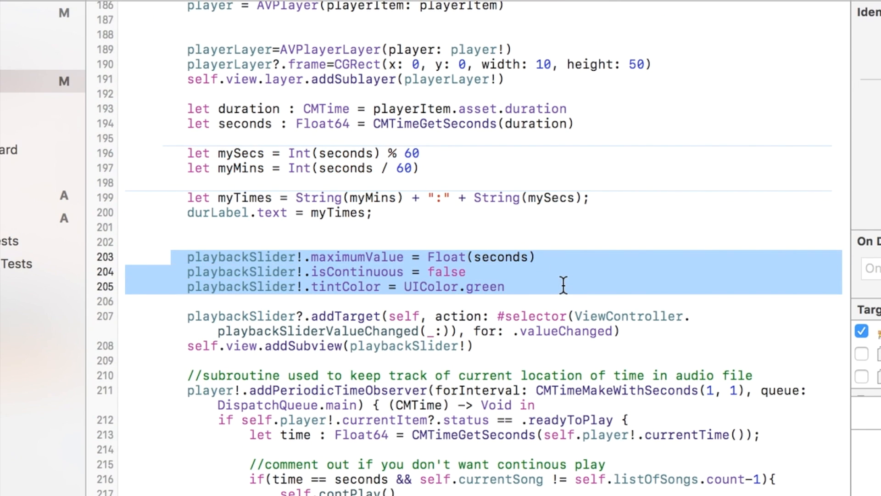
scroll(down, 3)
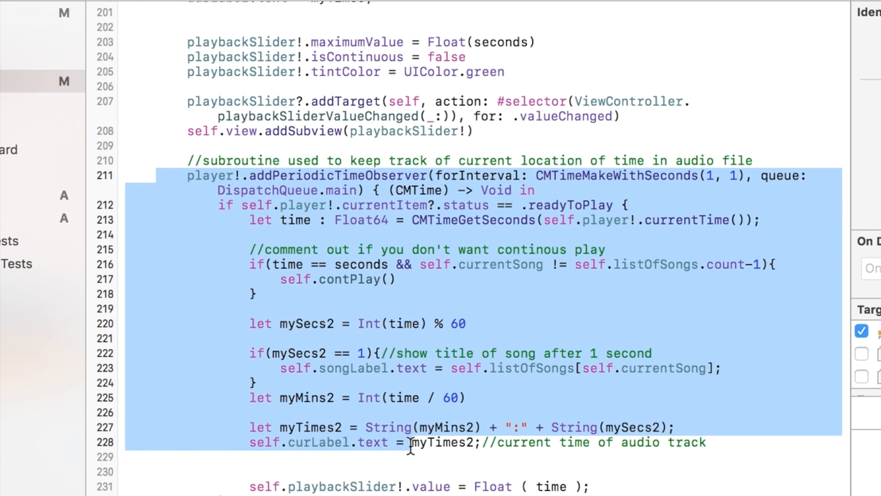
scroll(down, 3)
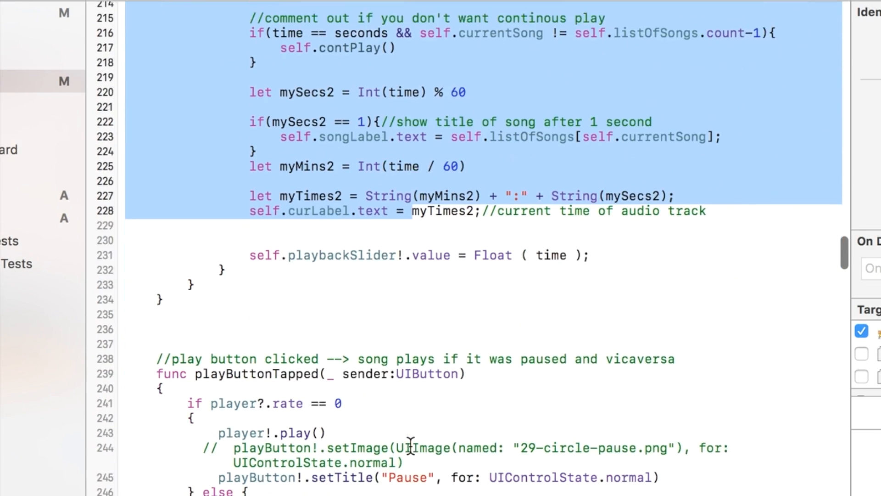
scroll(down, 3)
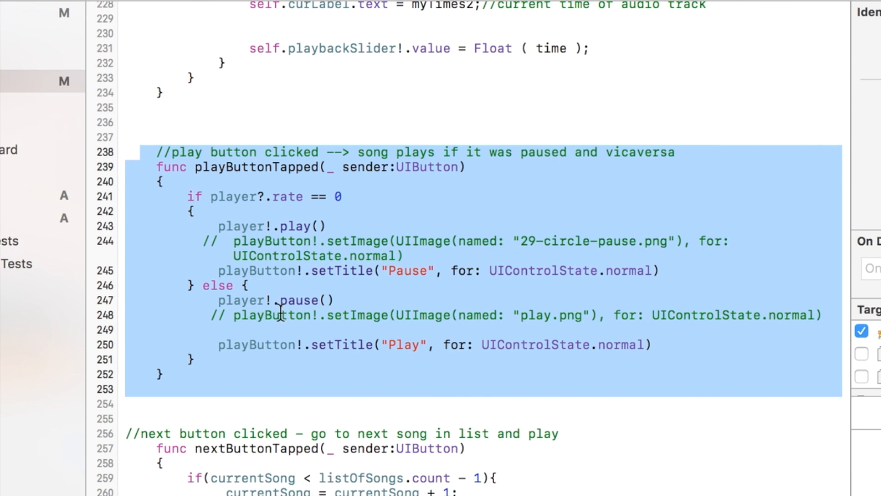
click(163, 374)
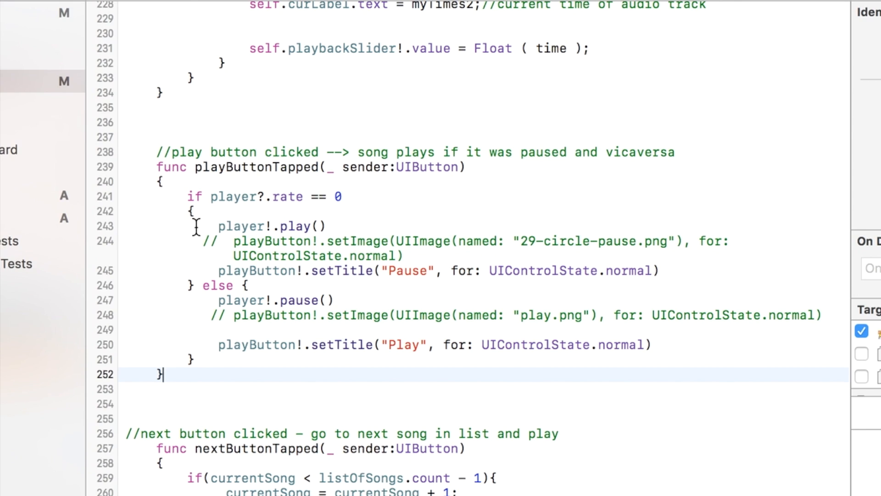
click(272, 210)
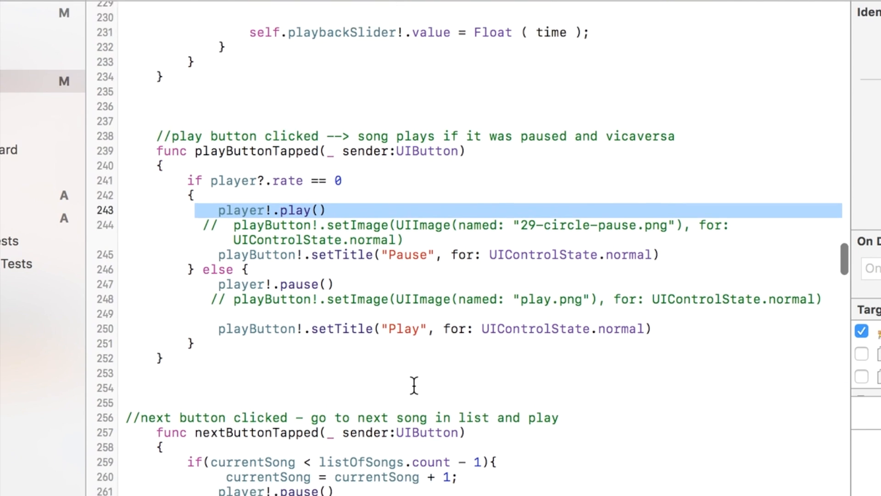
scroll(down, 3)
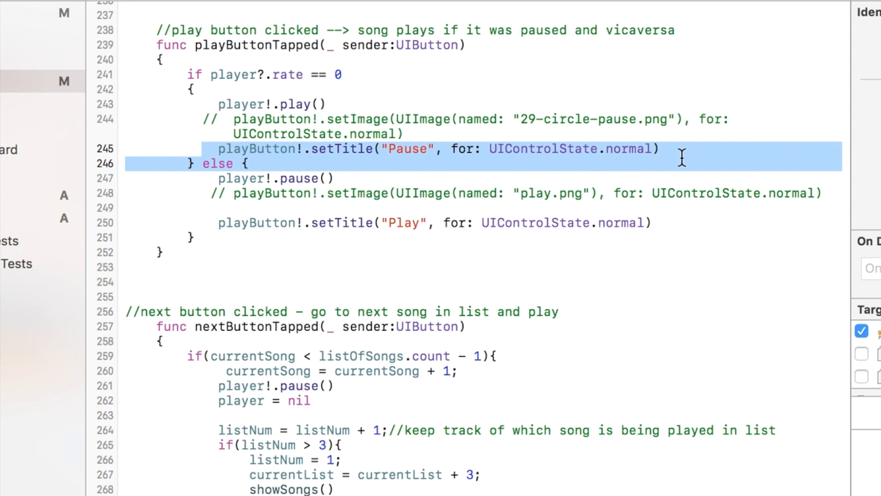
mouse_move(391, 185)
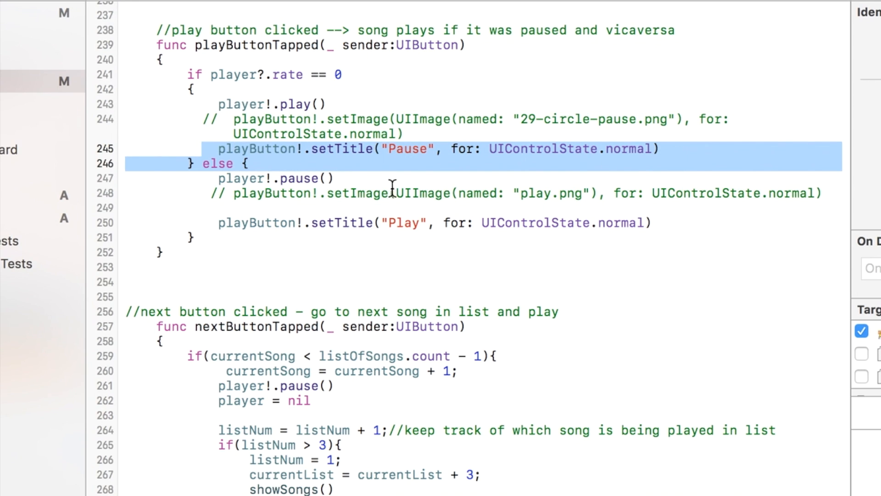
click(202, 208)
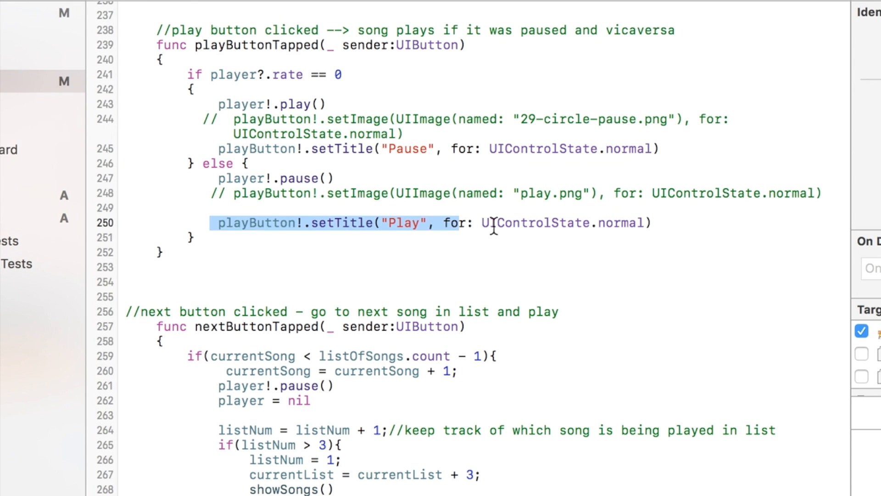
scroll(down, 3)
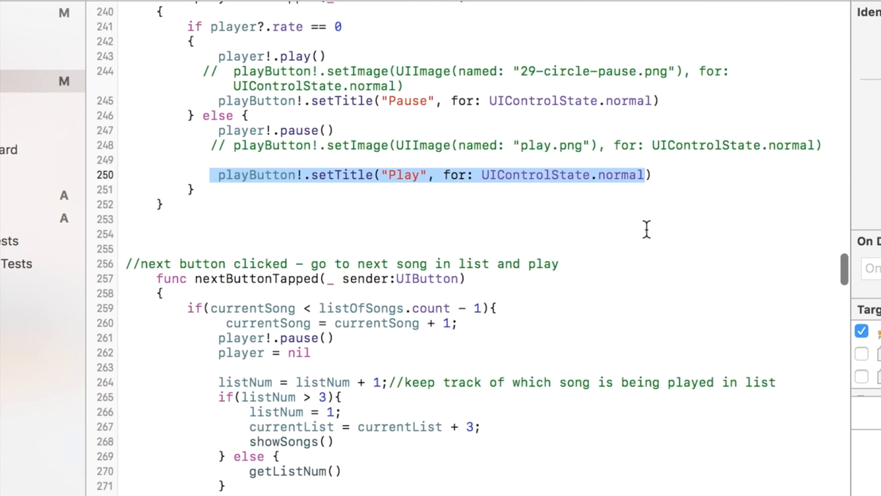
scroll(down, 3)
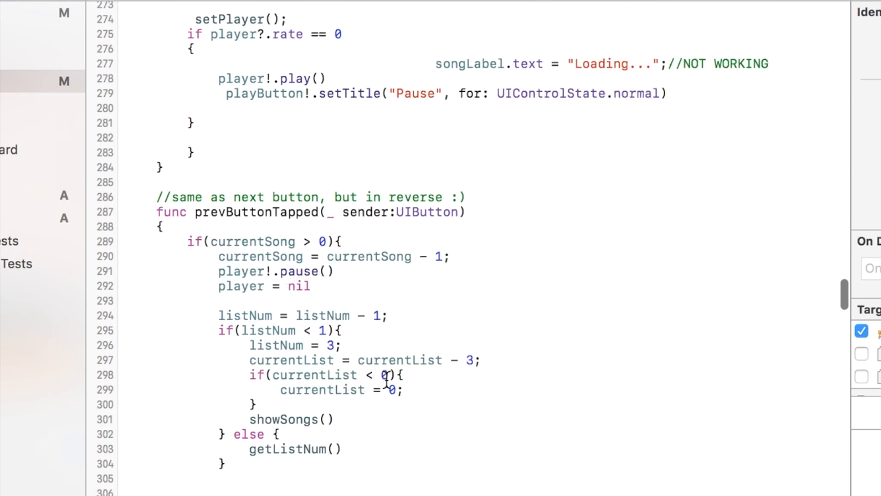
scroll(down, 3)
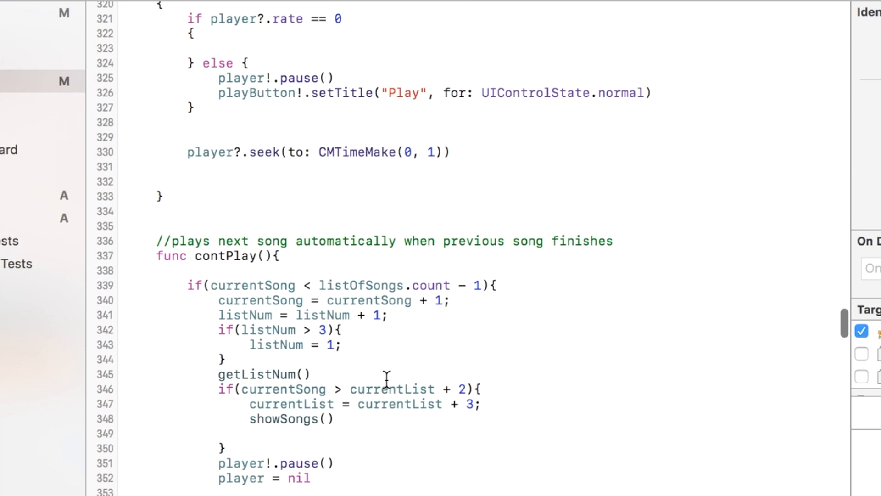
scroll(down, 3)
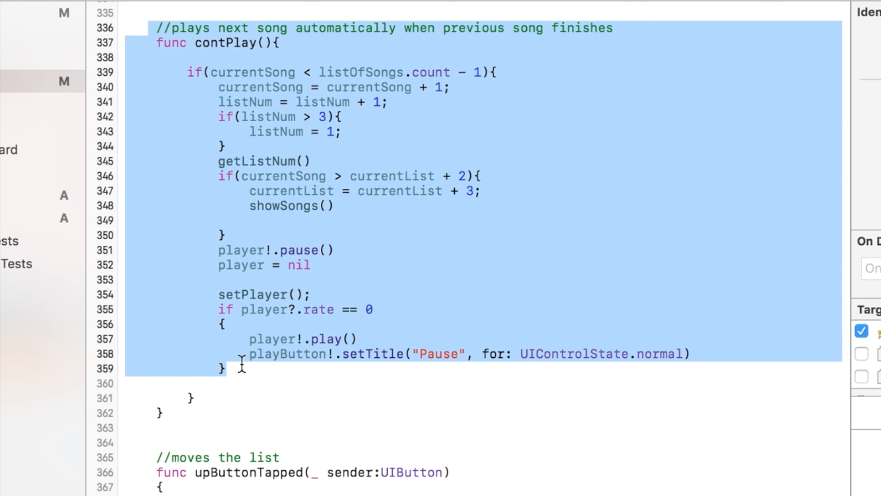
click(393, 132)
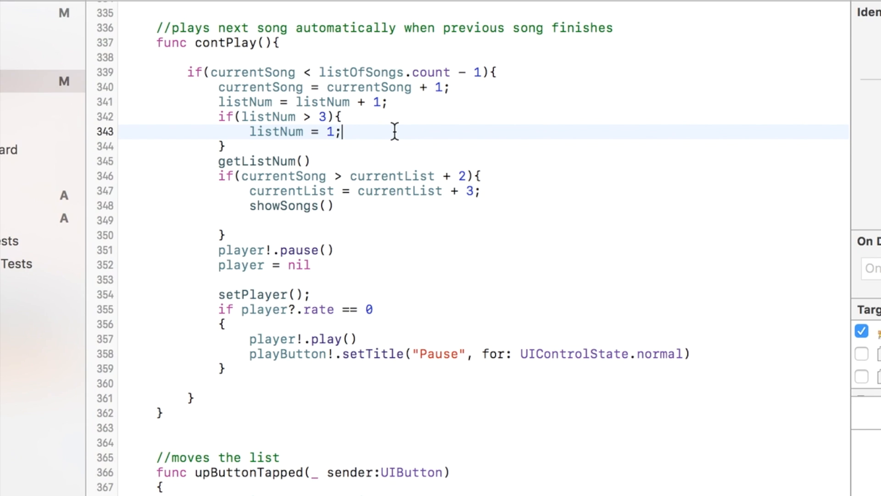
scroll(down, 3)
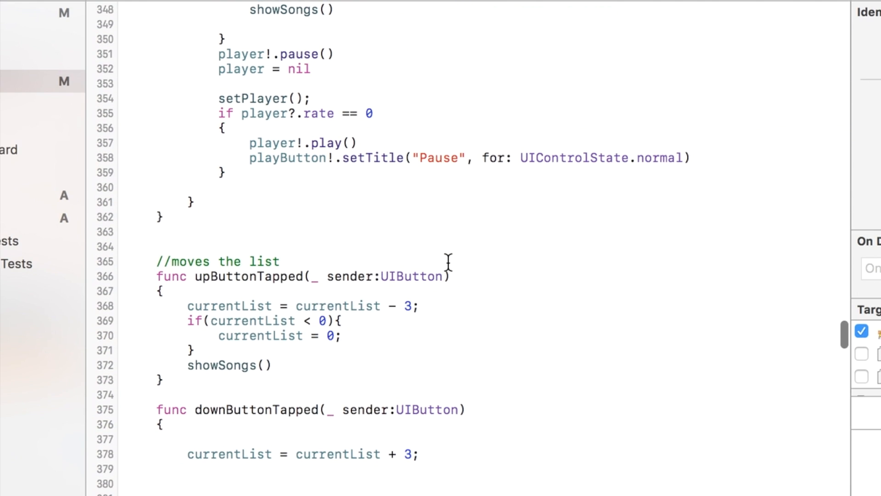
scroll(down, 3)
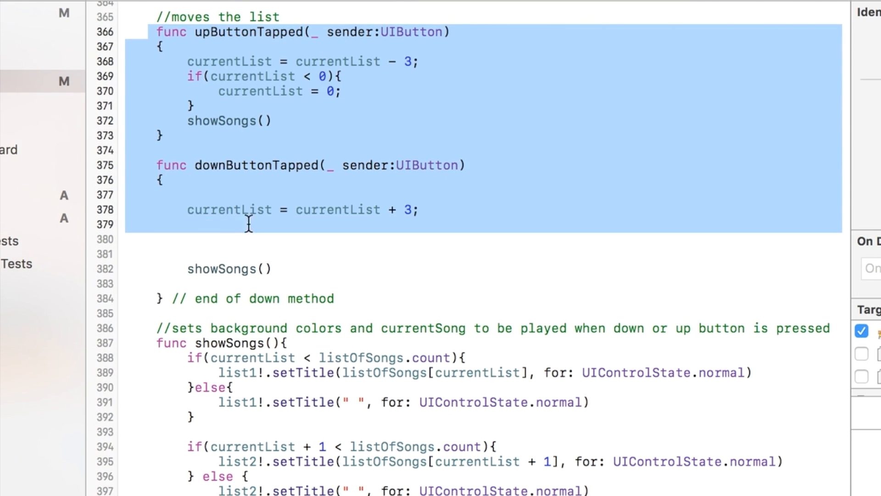
mouse_move(418, 284)
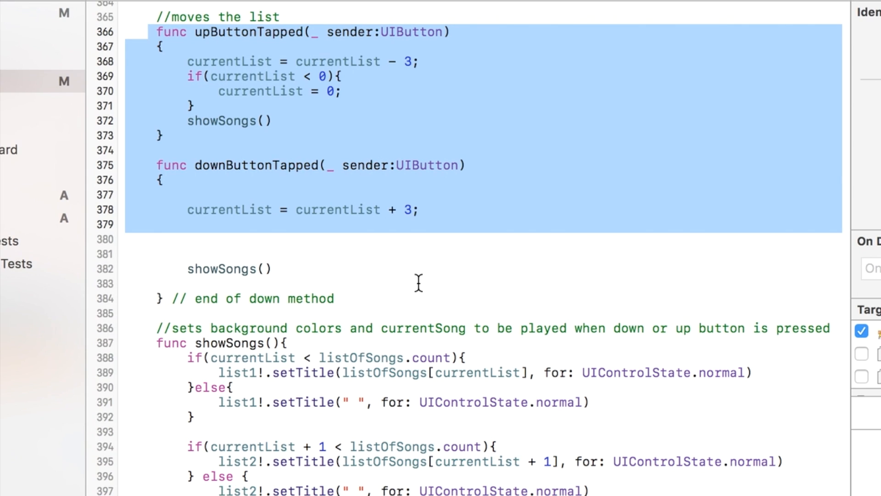
scroll(down, 3)
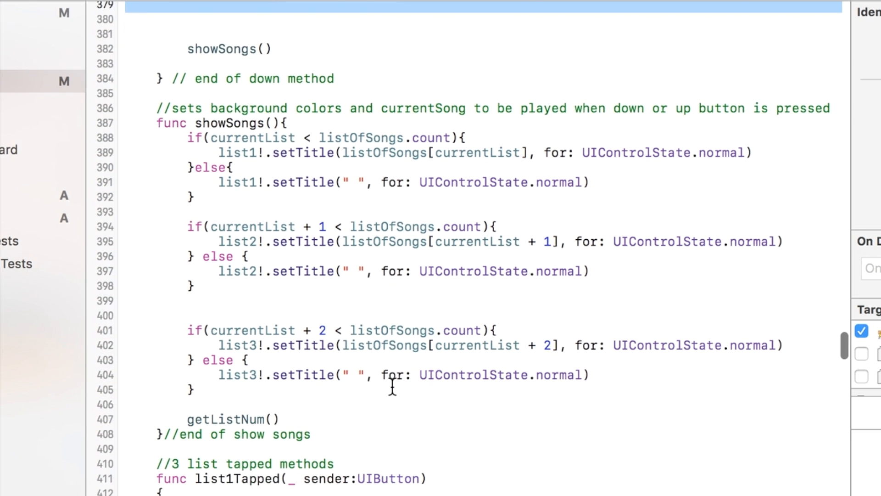
scroll(down, 3)
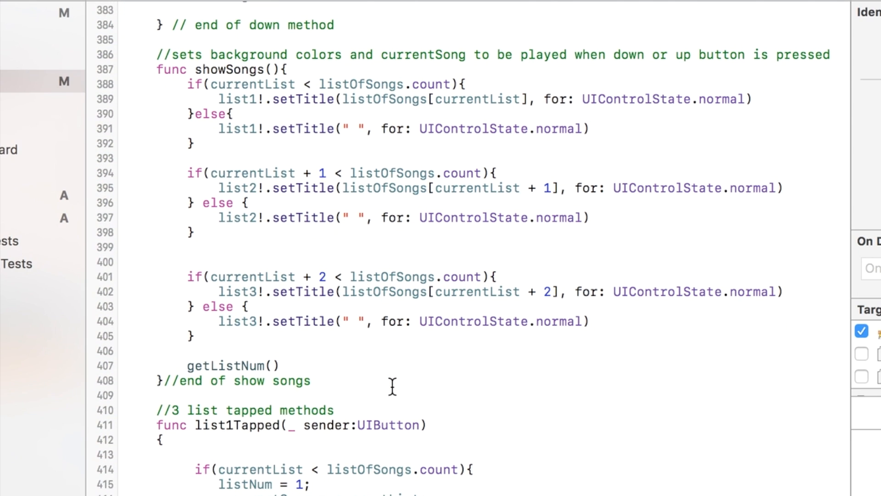
mouse_move(139, 70)
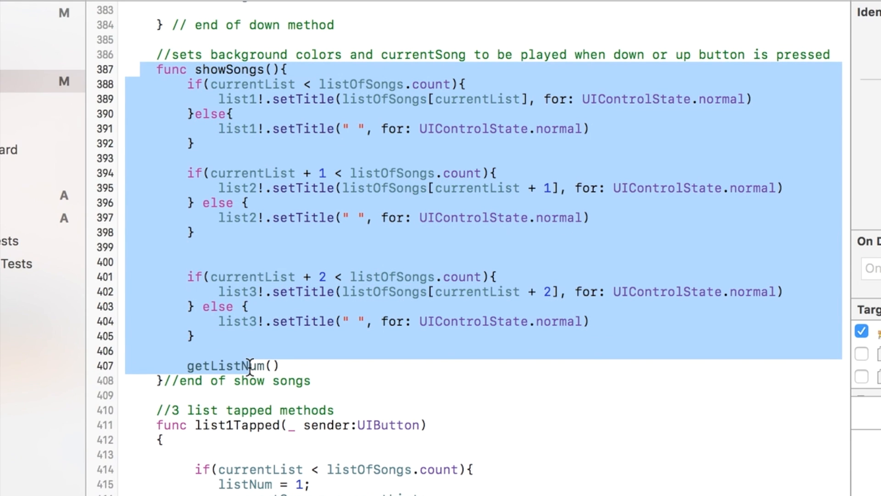
scroll(down, 3)
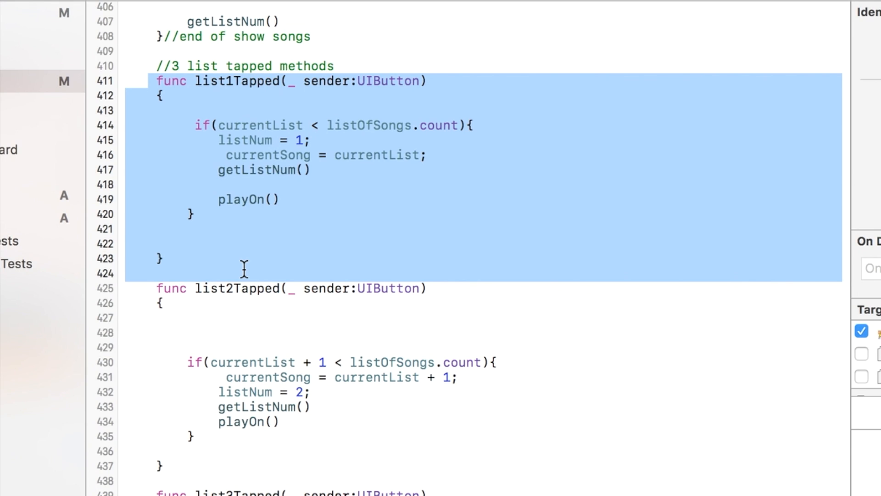
mouse_move(283, 268)
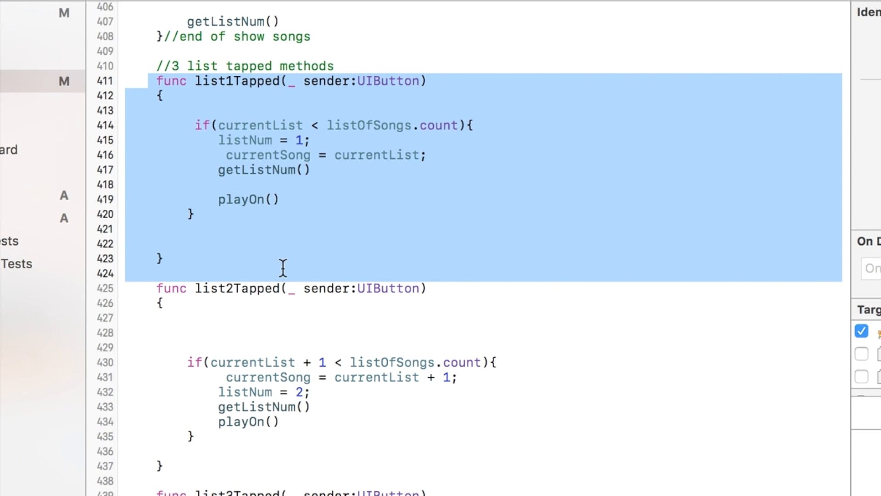
scroll(down, 3)
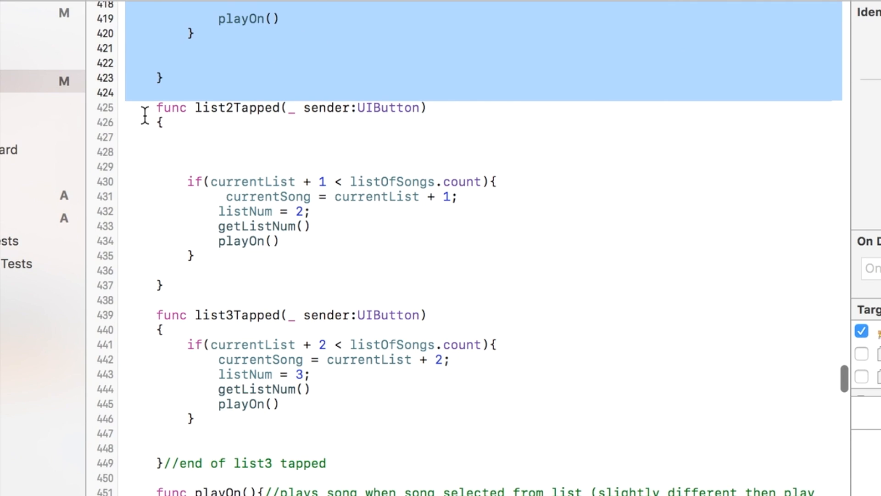
click(144, 107)
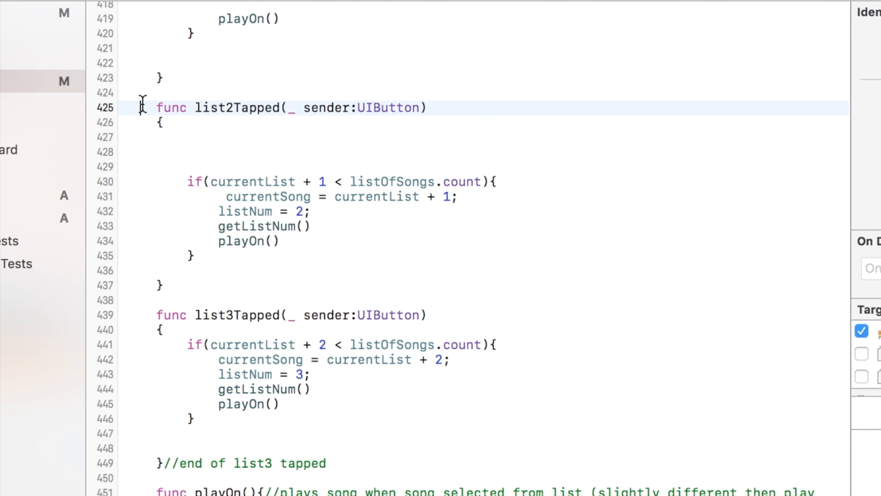
scroll(up, 3)
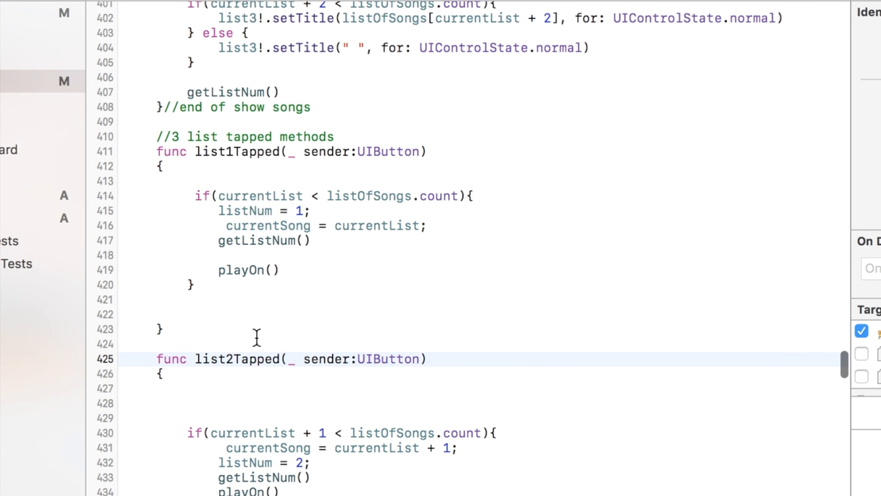
scroll(down, 3)
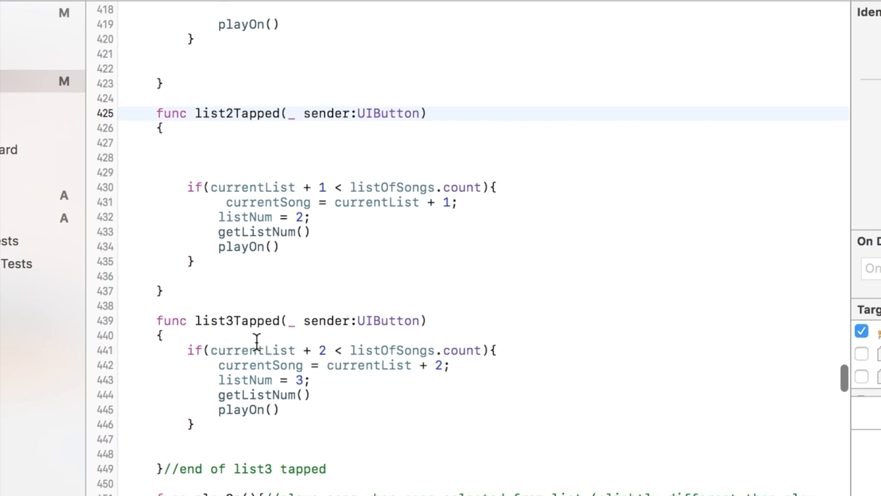
scroll(down, 3)
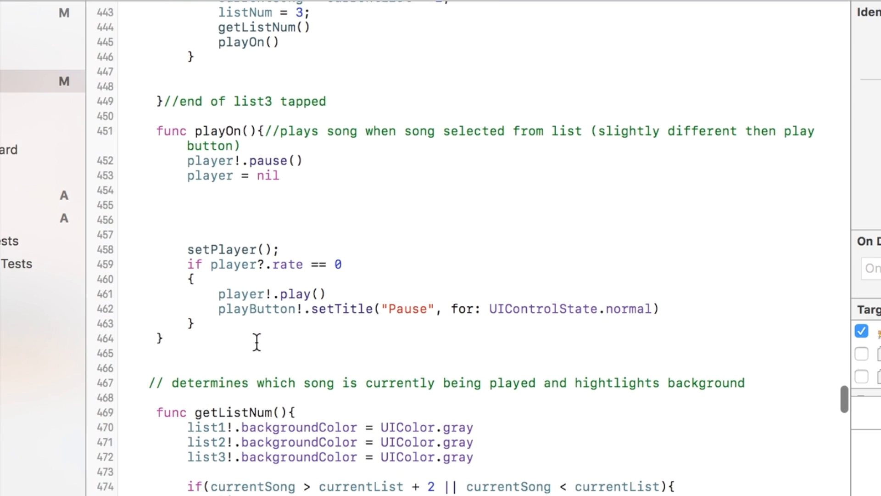
scroll(down, 3)
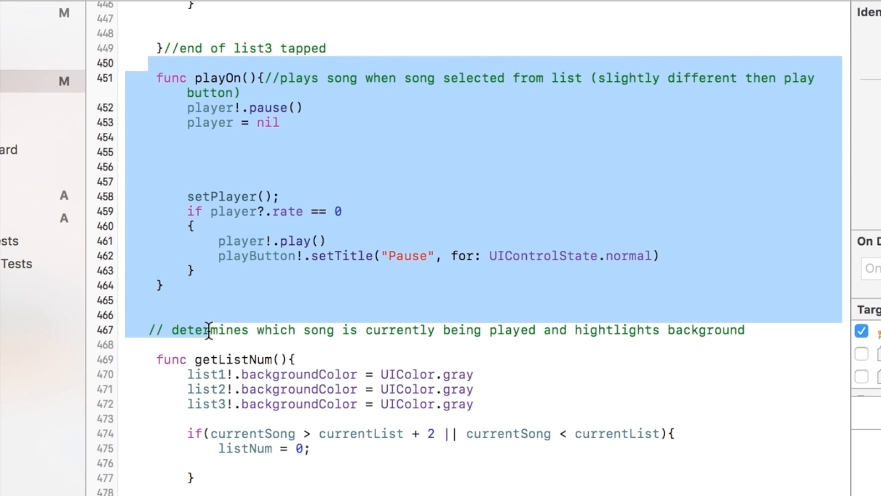
scroll(down, 3)
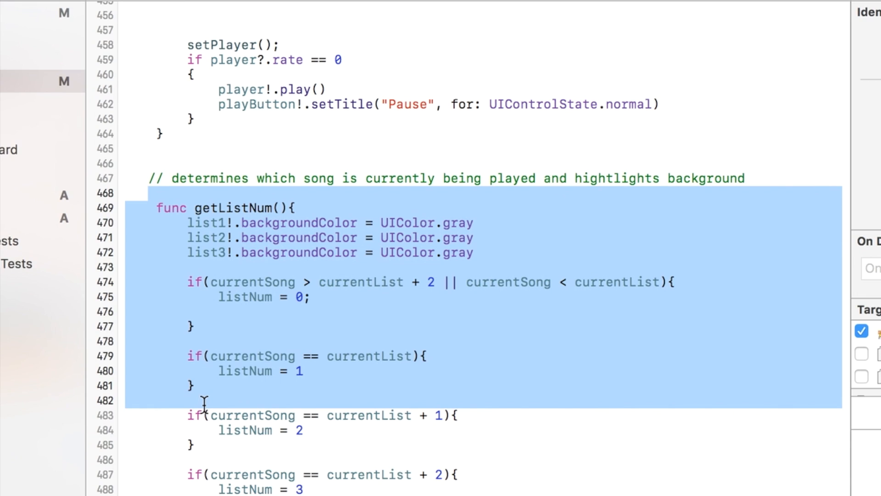
scroll(down, 3)
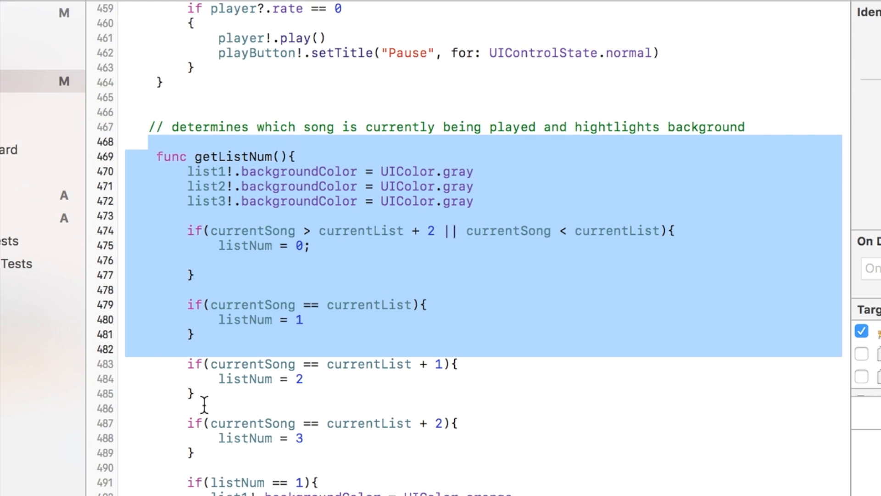
scroll(down, 3)
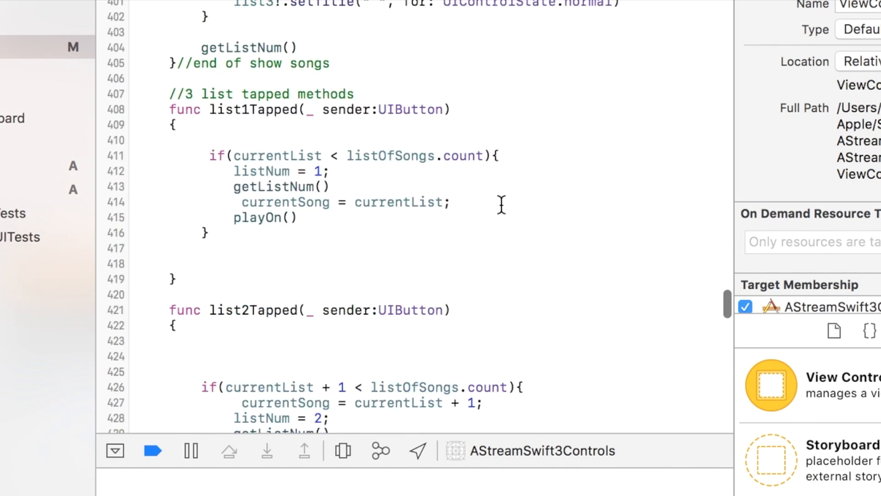
scroll(up, 3)
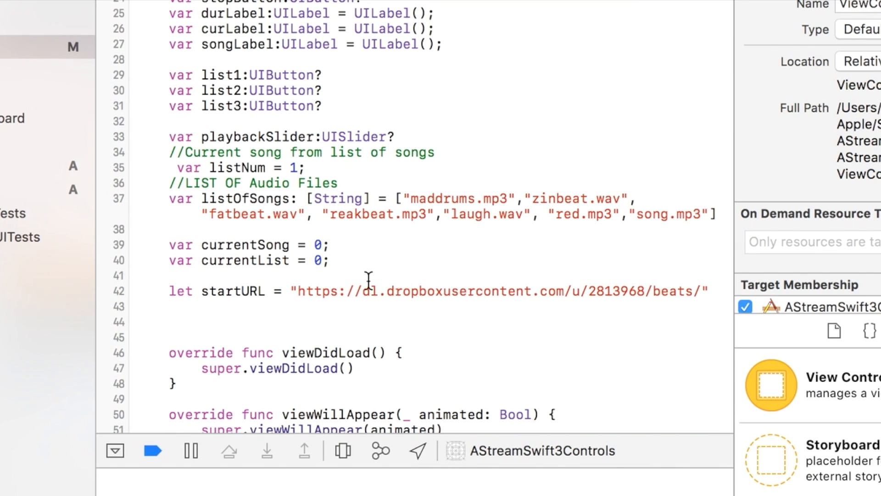
double_click(312, 290)
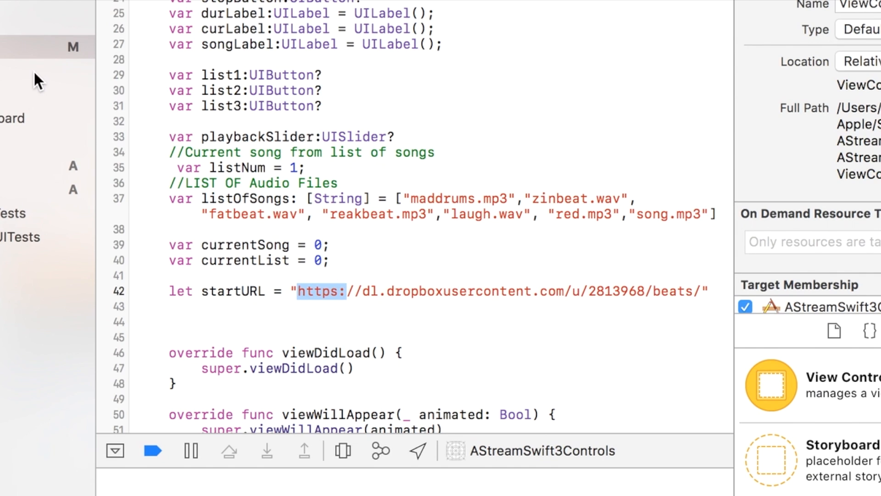
mouse_move(292, 104)
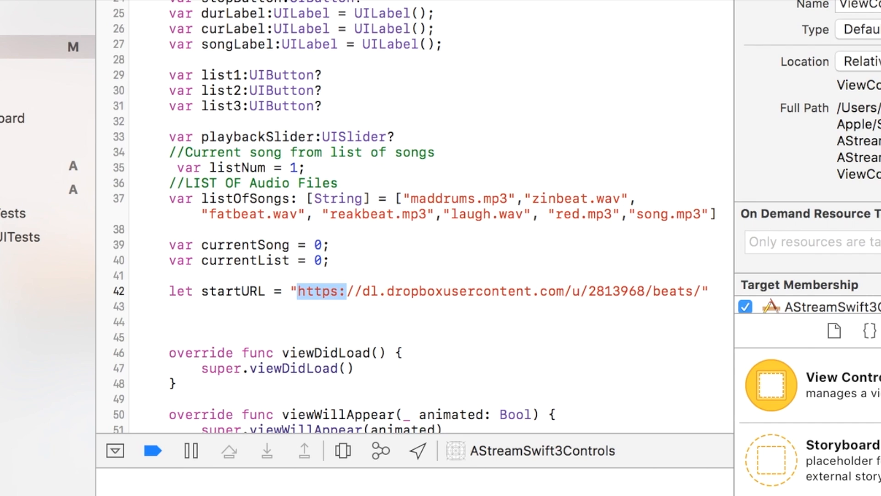
Open Info.plist from the Project navigator in the property list editor
click(10, 35)
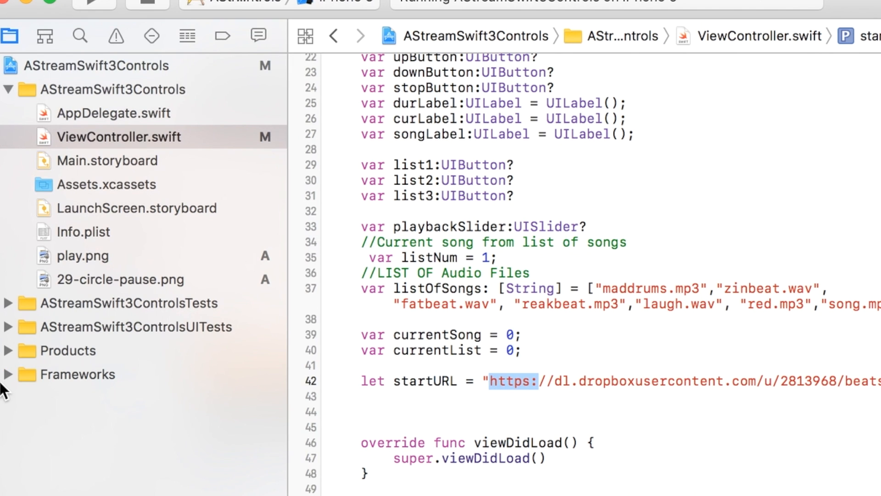
click(84, 232)
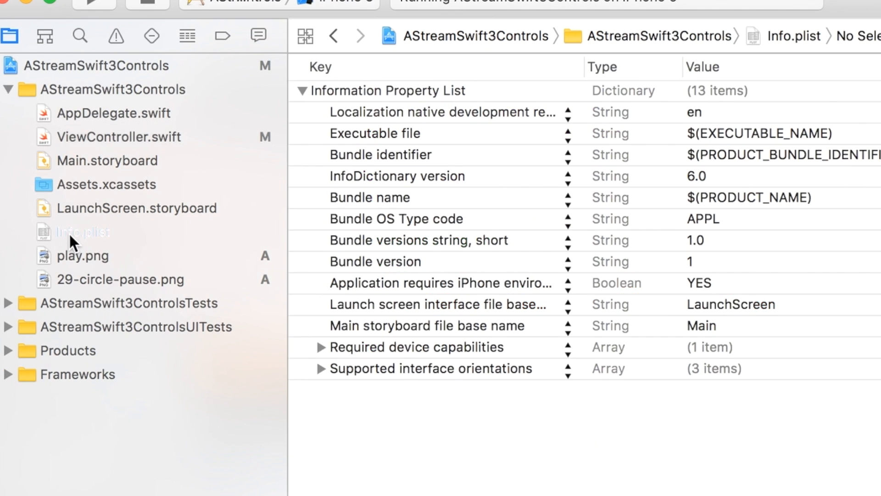
mouse_move(711, 202)
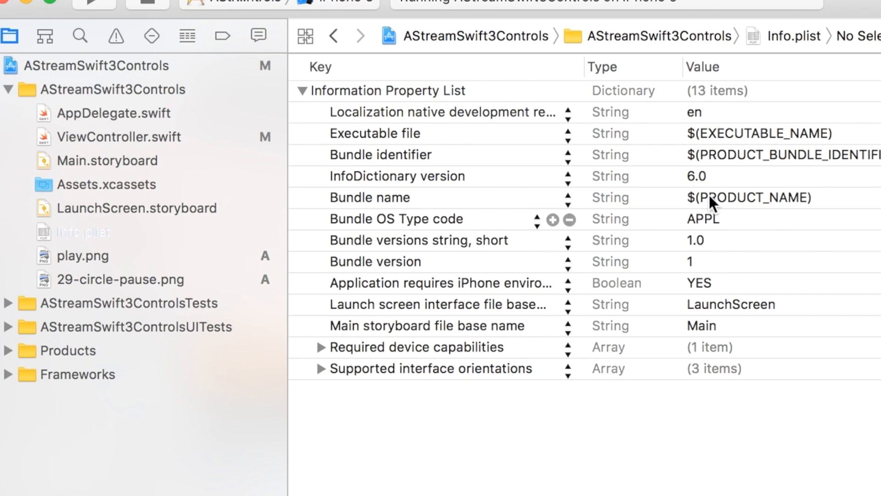
mouse_move(300, 76)
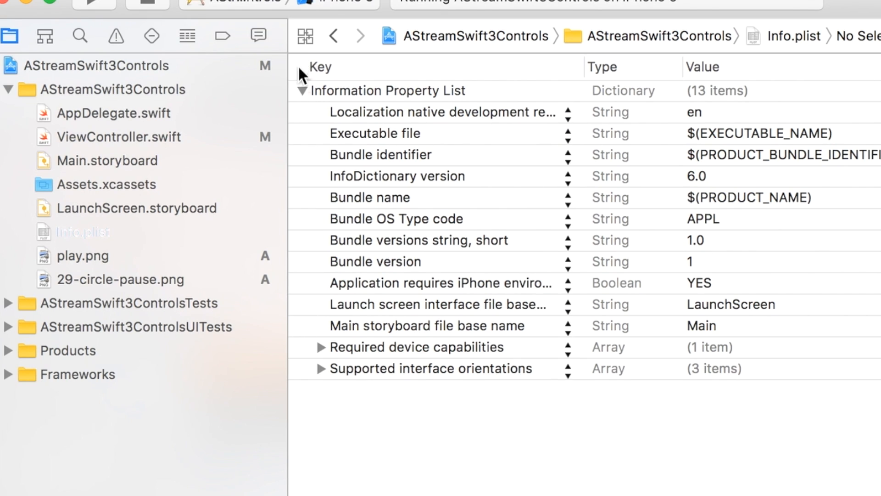